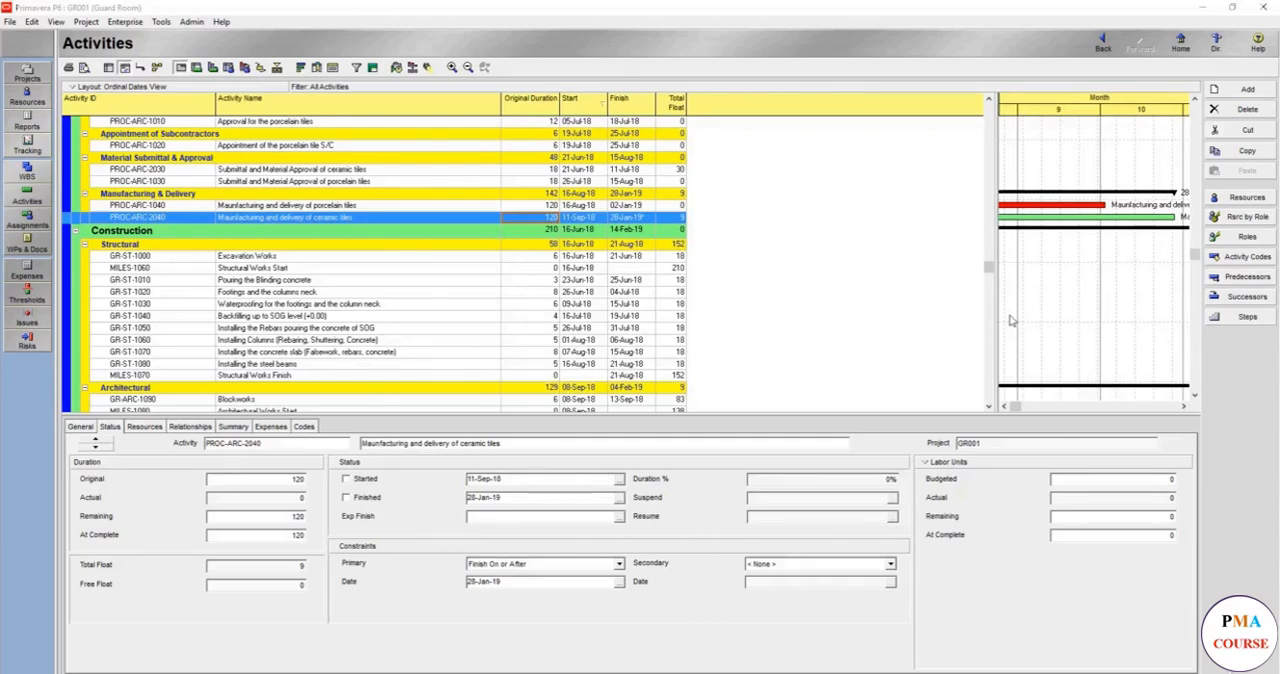
mouse_move(1032, 248)
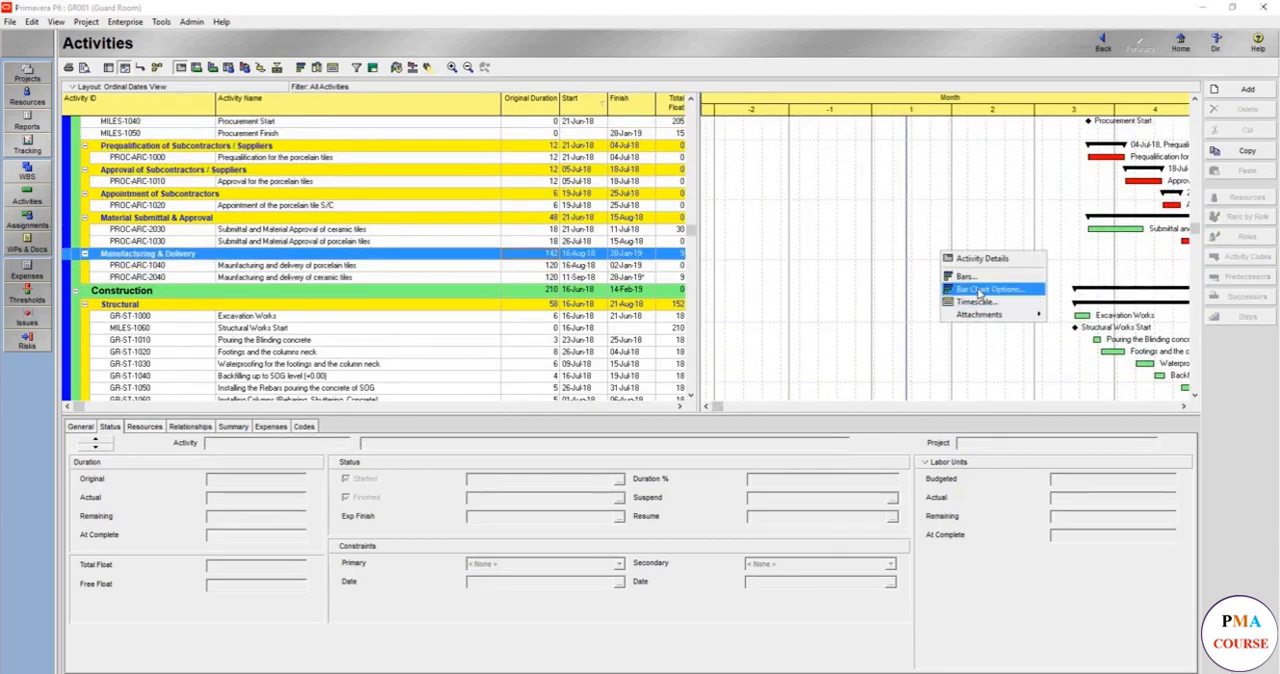
- Bring up the Bars dialog listing the Gantt chart's bar types
click(964, 276)
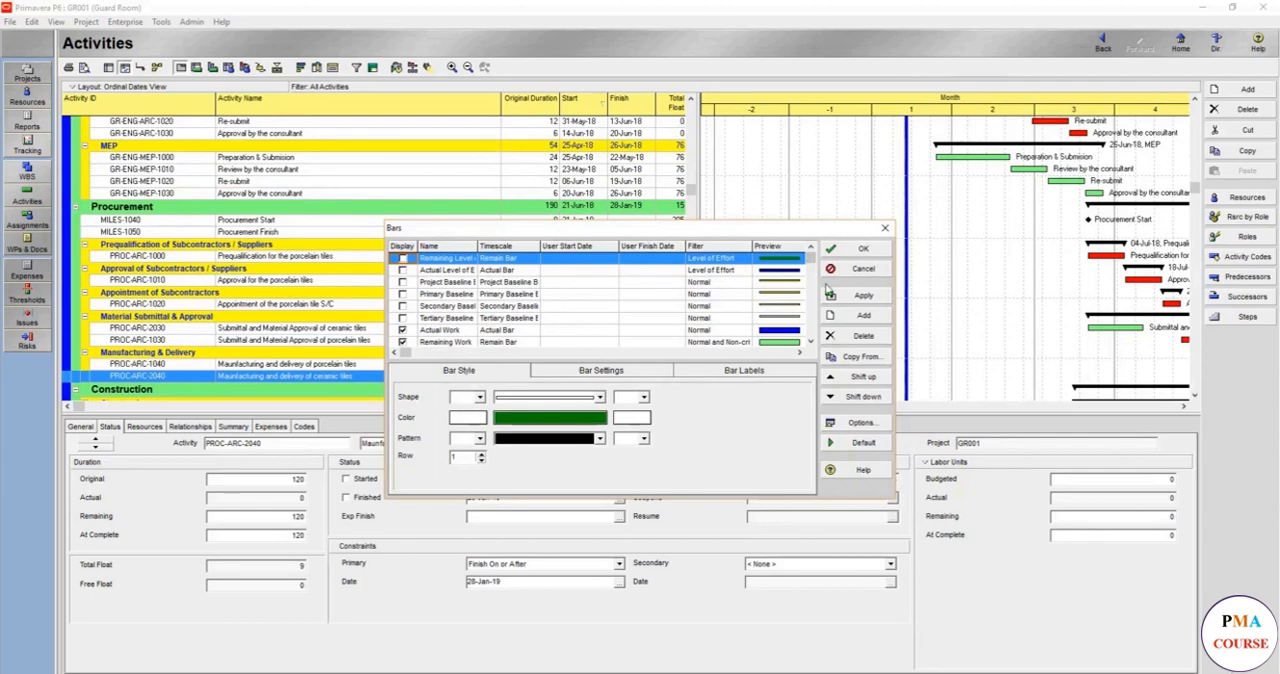
- Dismiss the Bars dialog and show the ceramic tiles activity's predecessors and successors
click(864, 248)
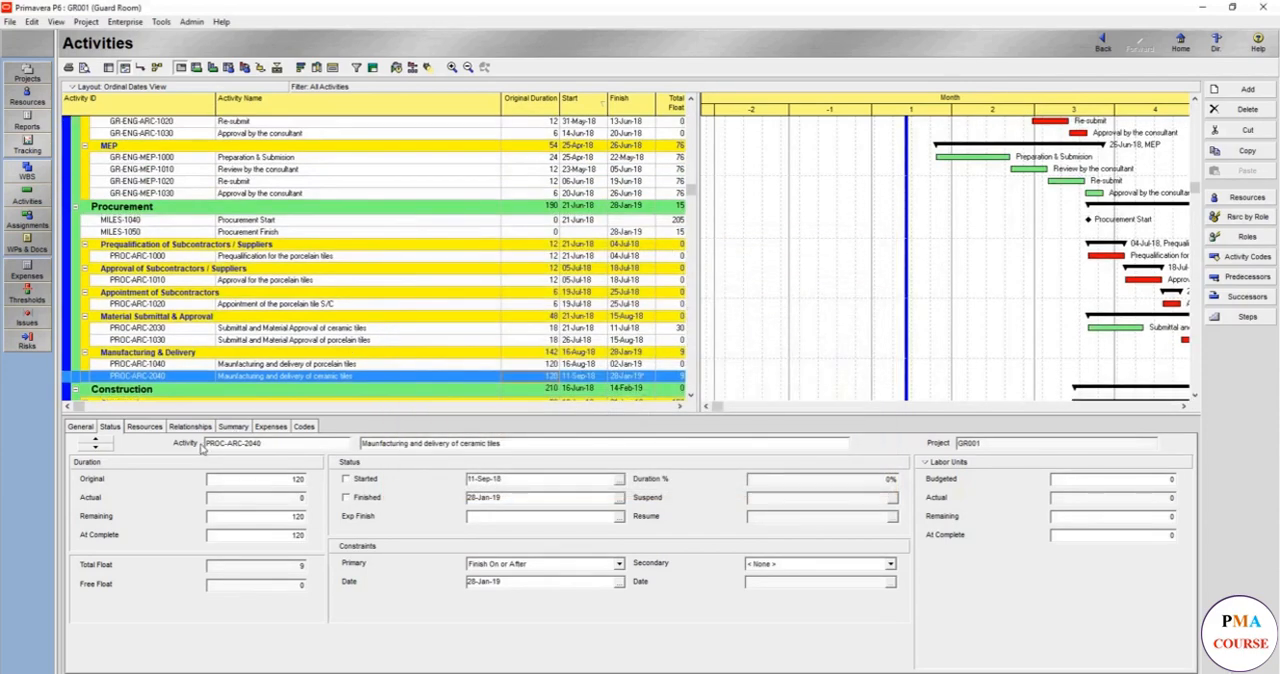
click(188, 426)
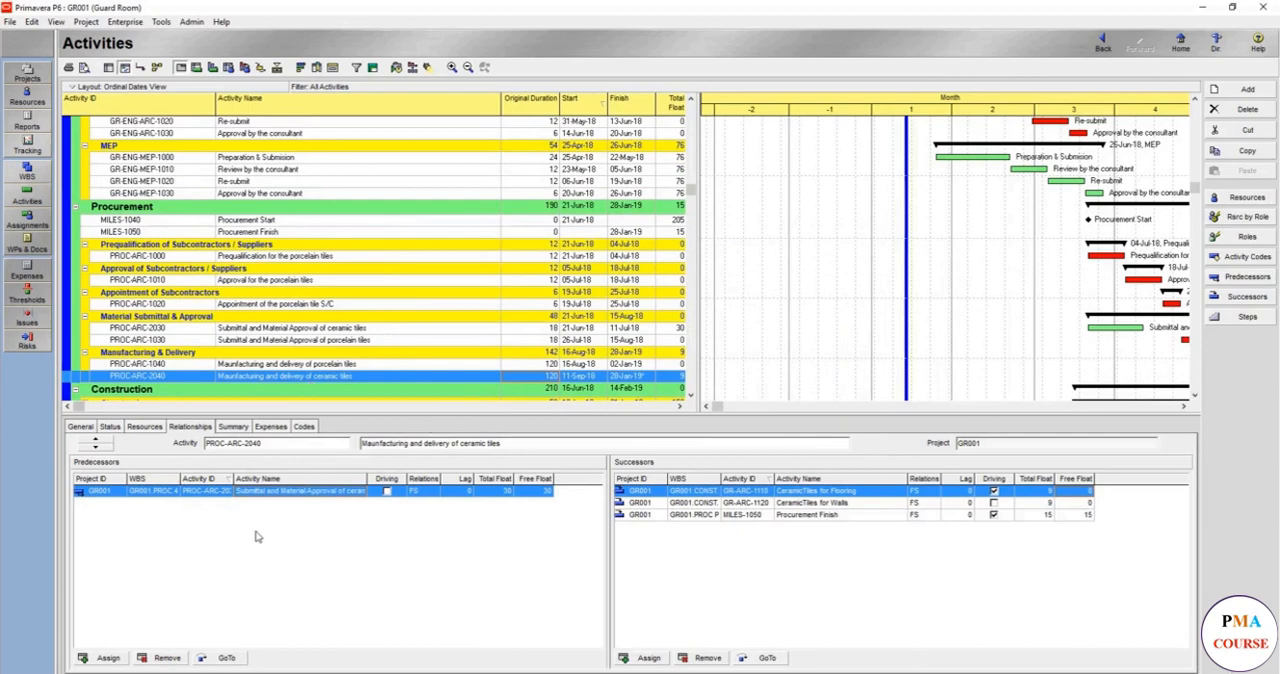
mouse_move(676, 478)
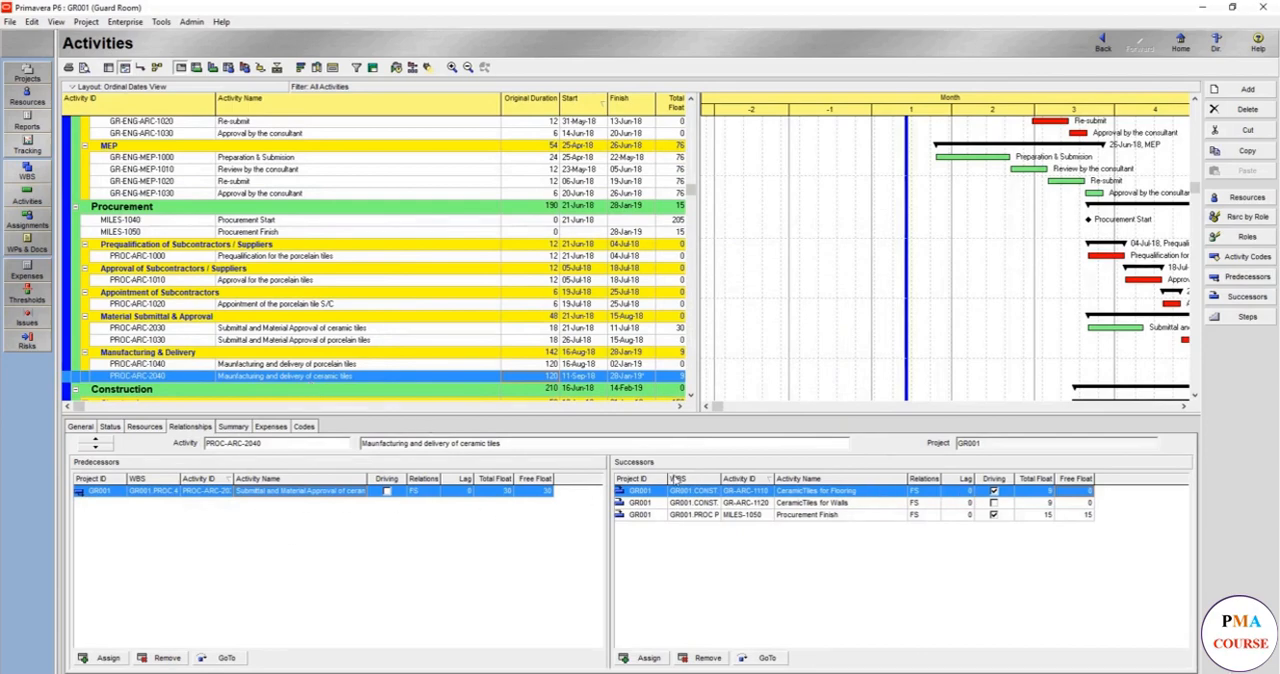
mouse_move(196, 104)
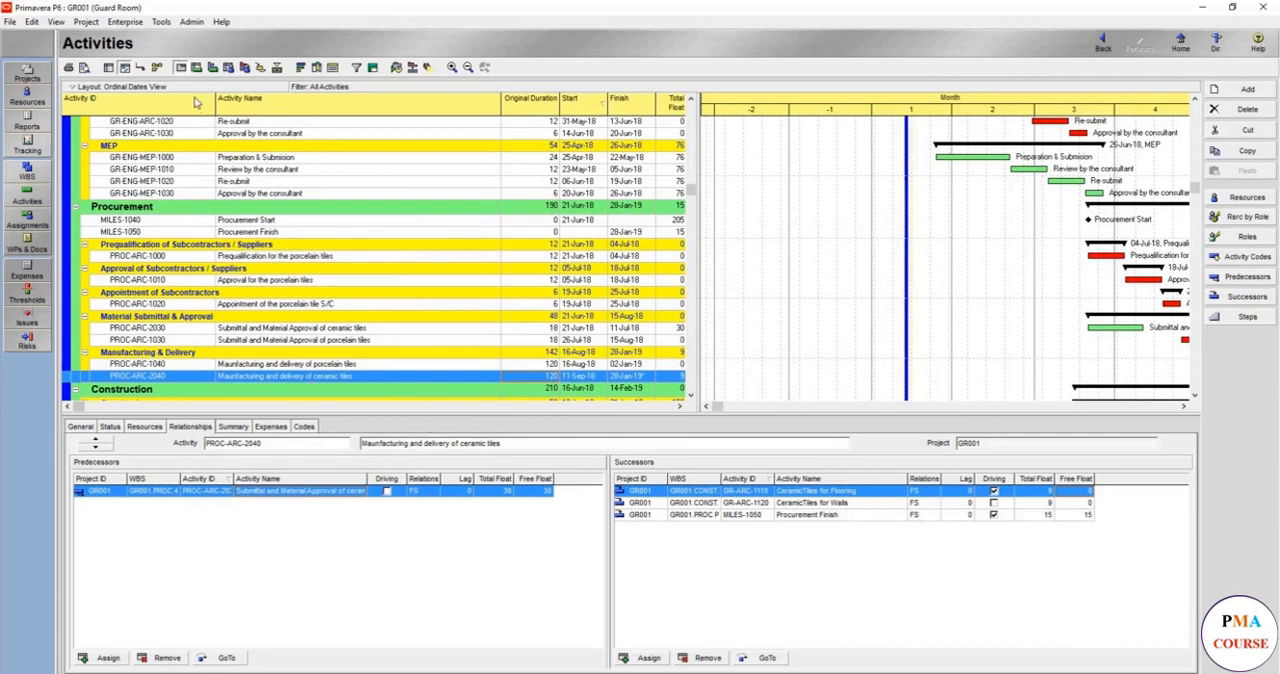
click(88, 86)
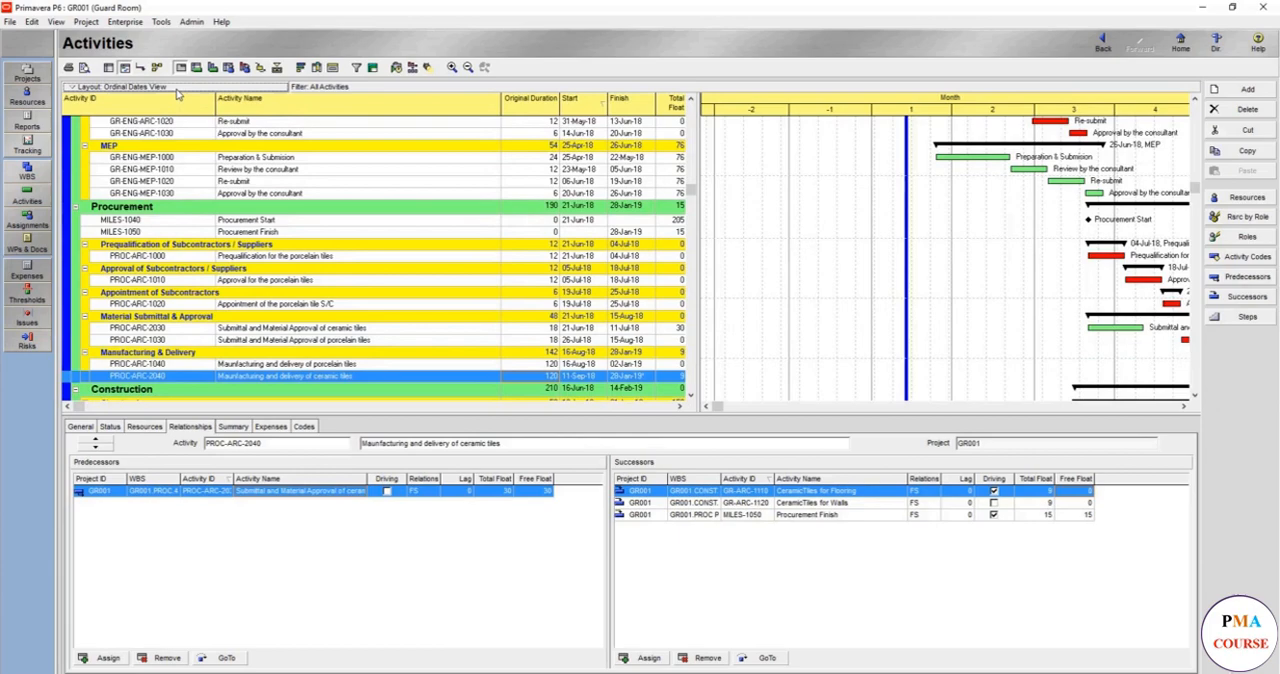
mouse_move(348, 290)
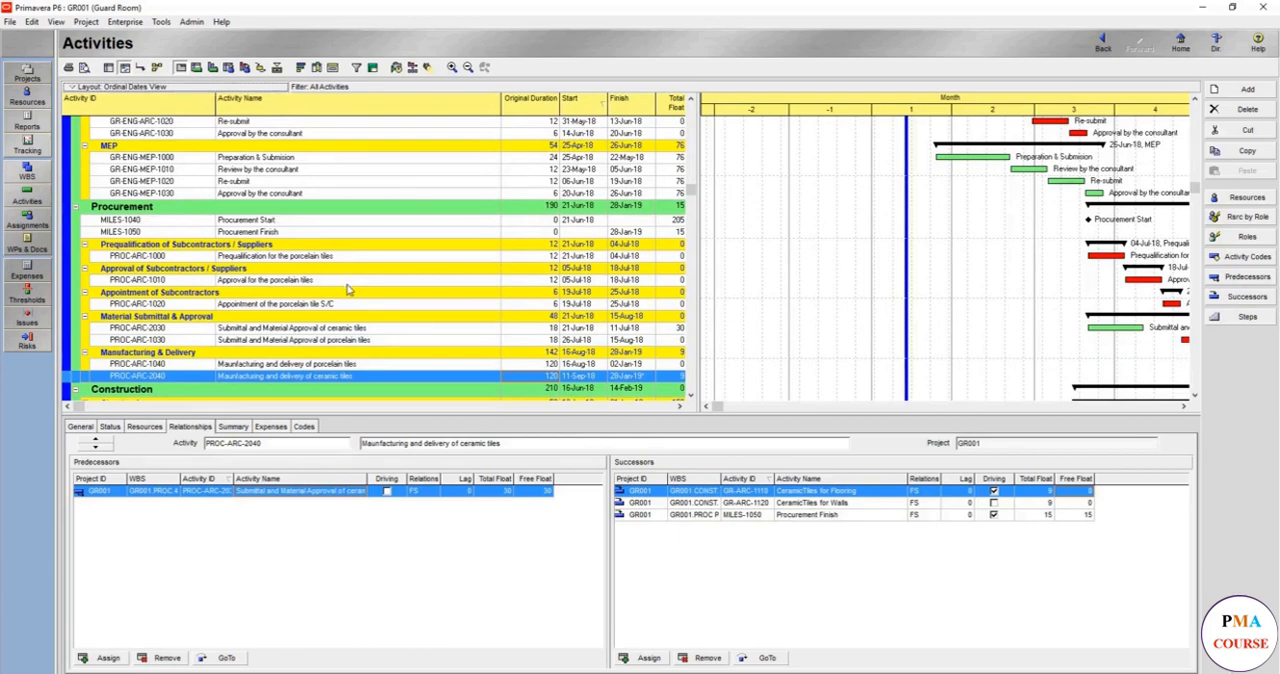
scroll(down, 3)
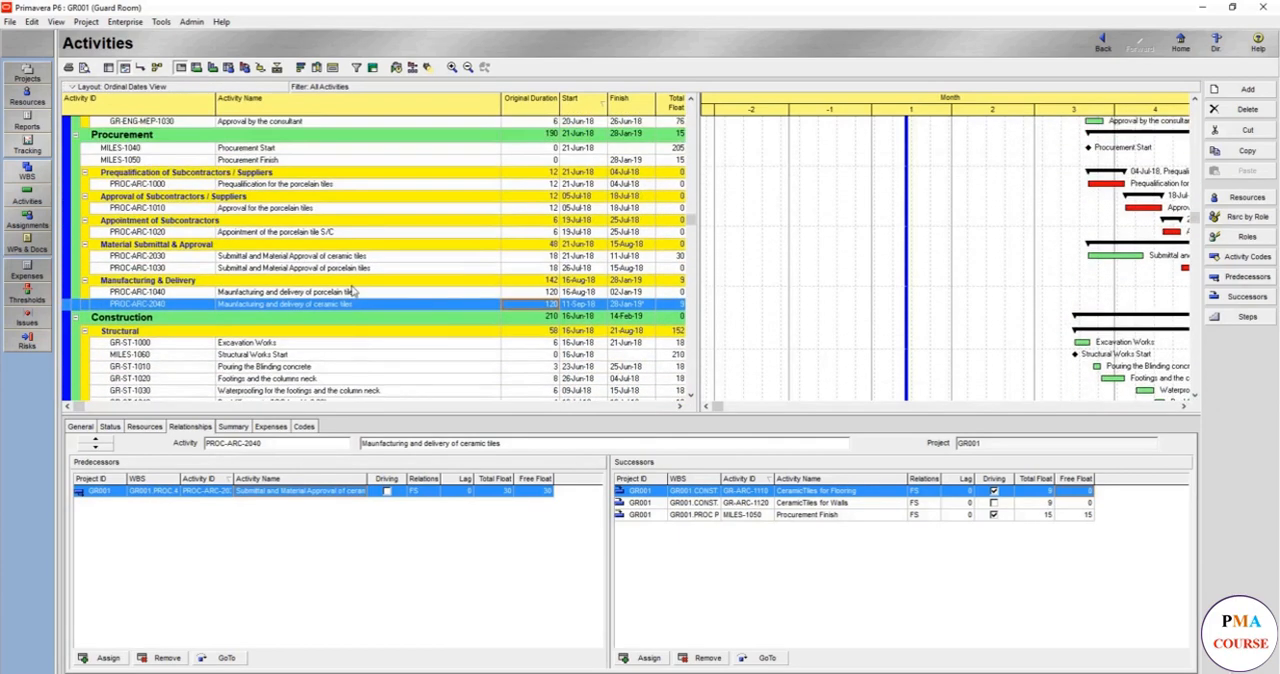
- Filter the activity table with the global 2 Week Lookahead filter
right_click(350, 292)
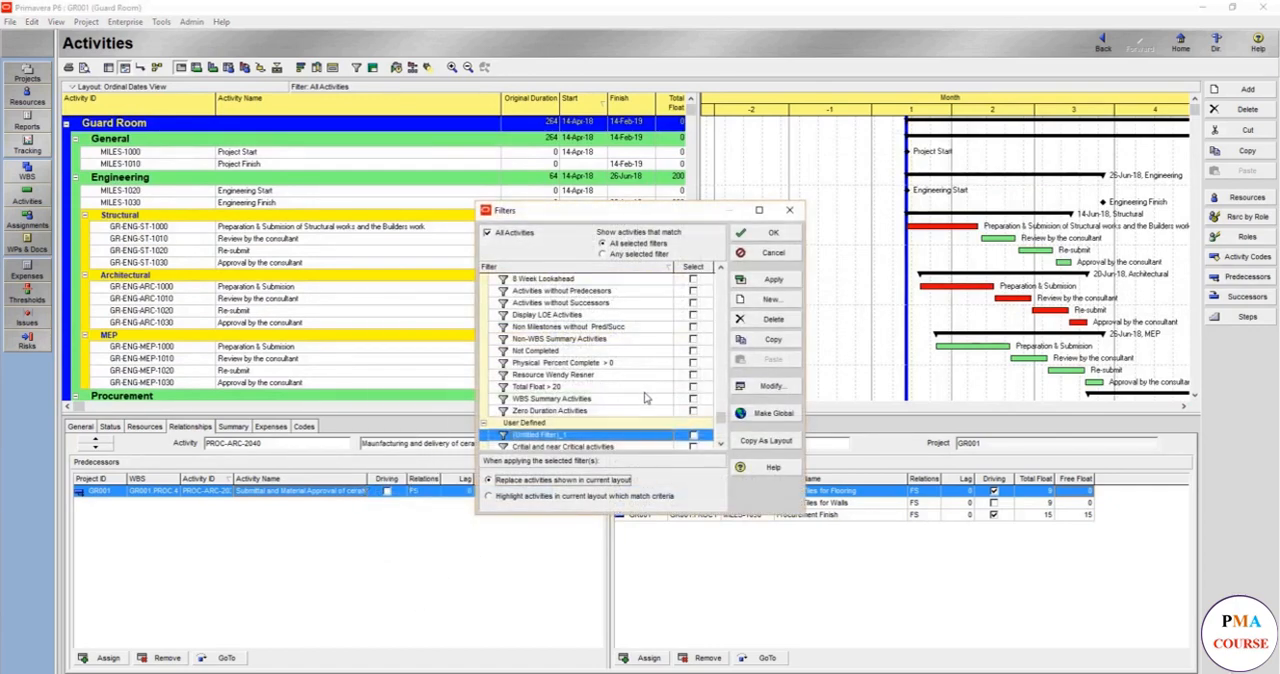
mouse_move(712, 276)
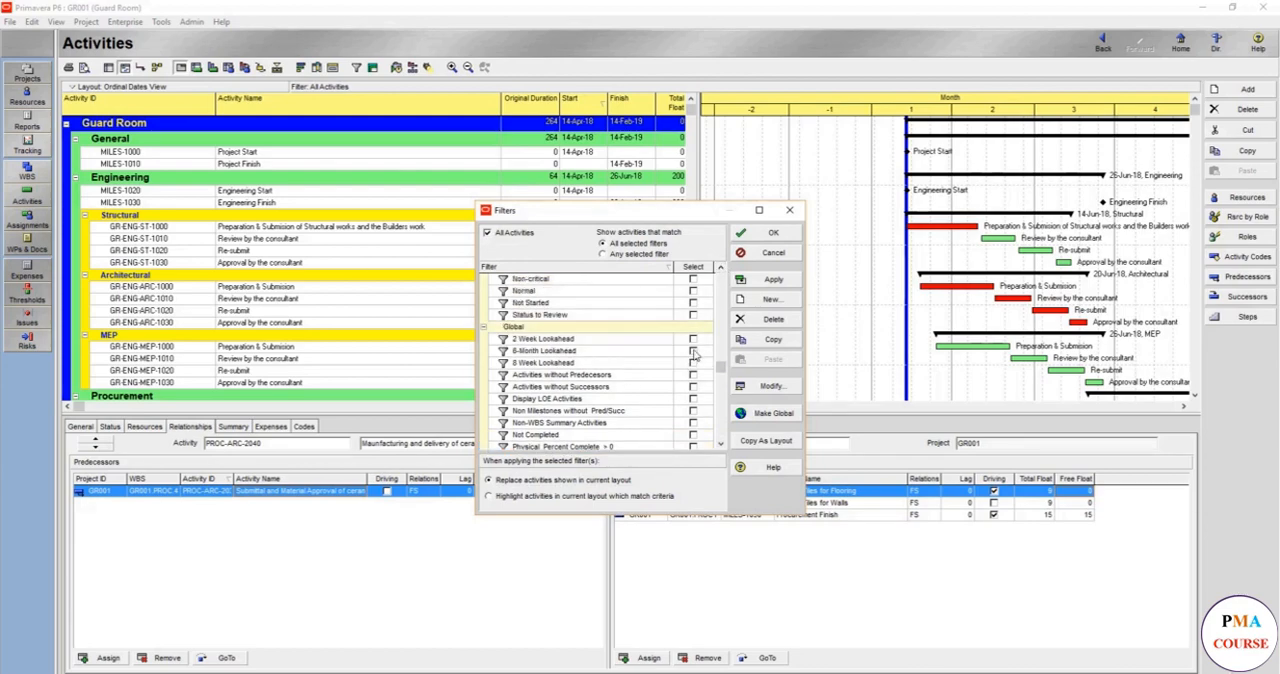
click(692, 338)
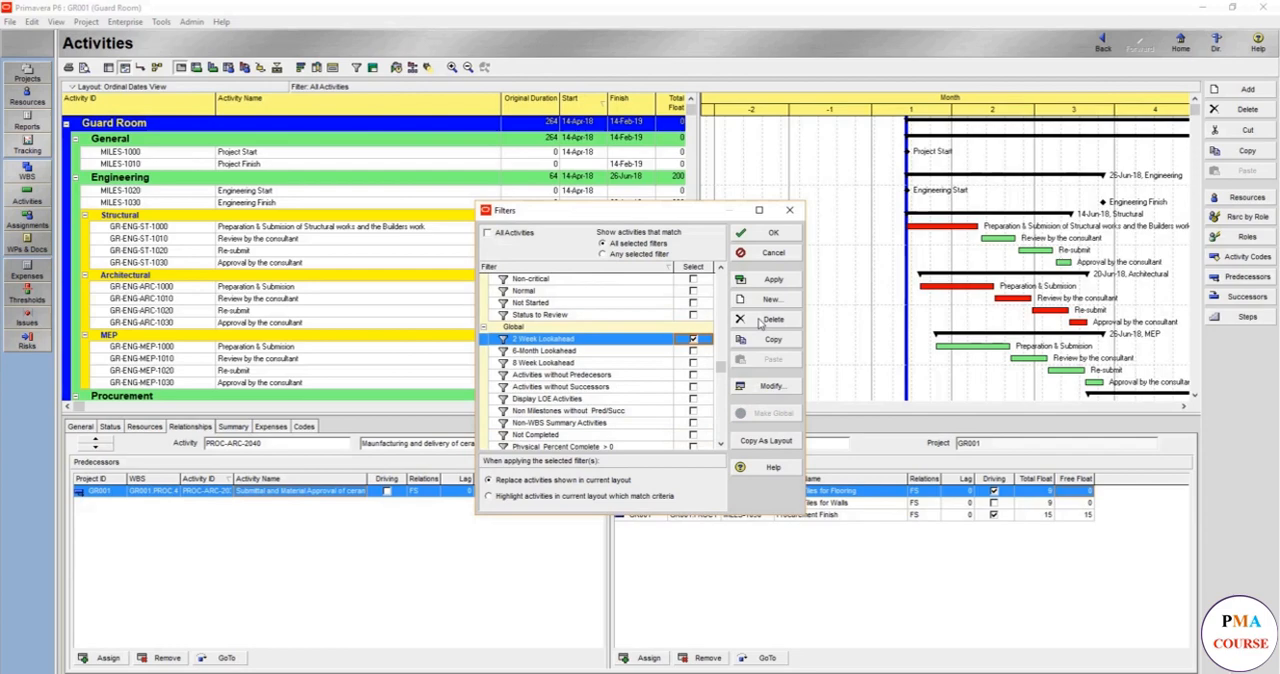
click(772, 280)
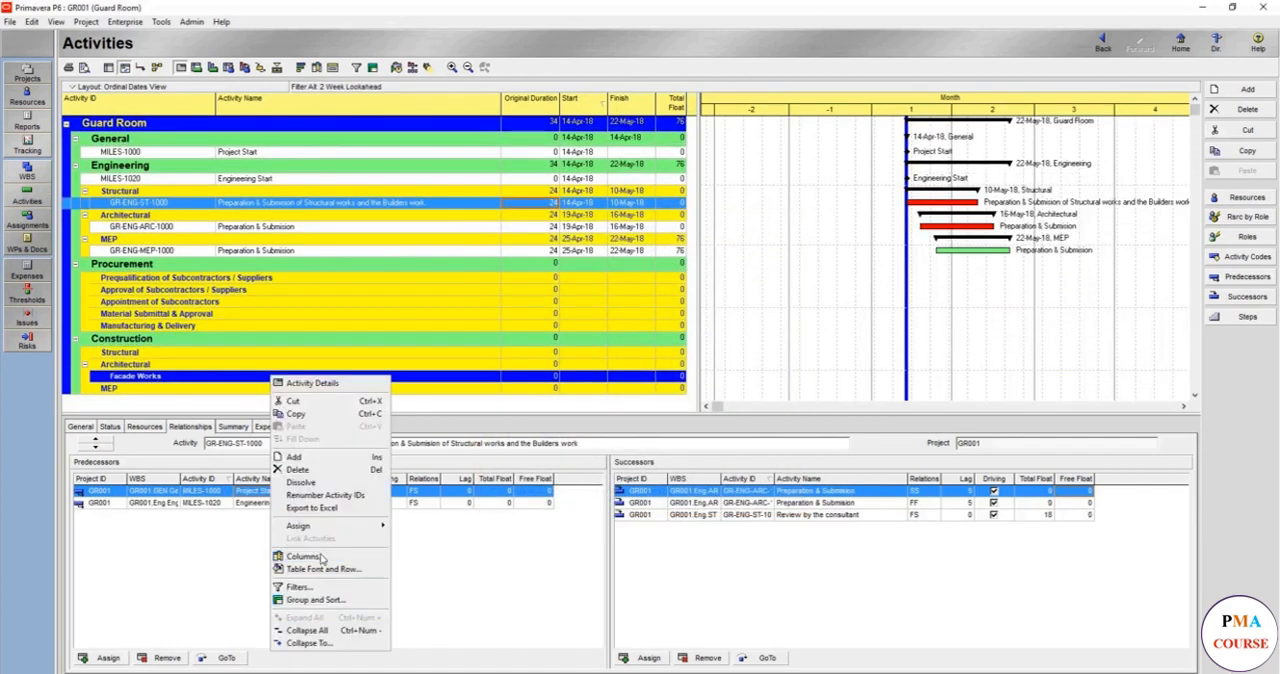
- Hide empty WBS groups via Group and Sort's Hide if empty option
click(316, 600)
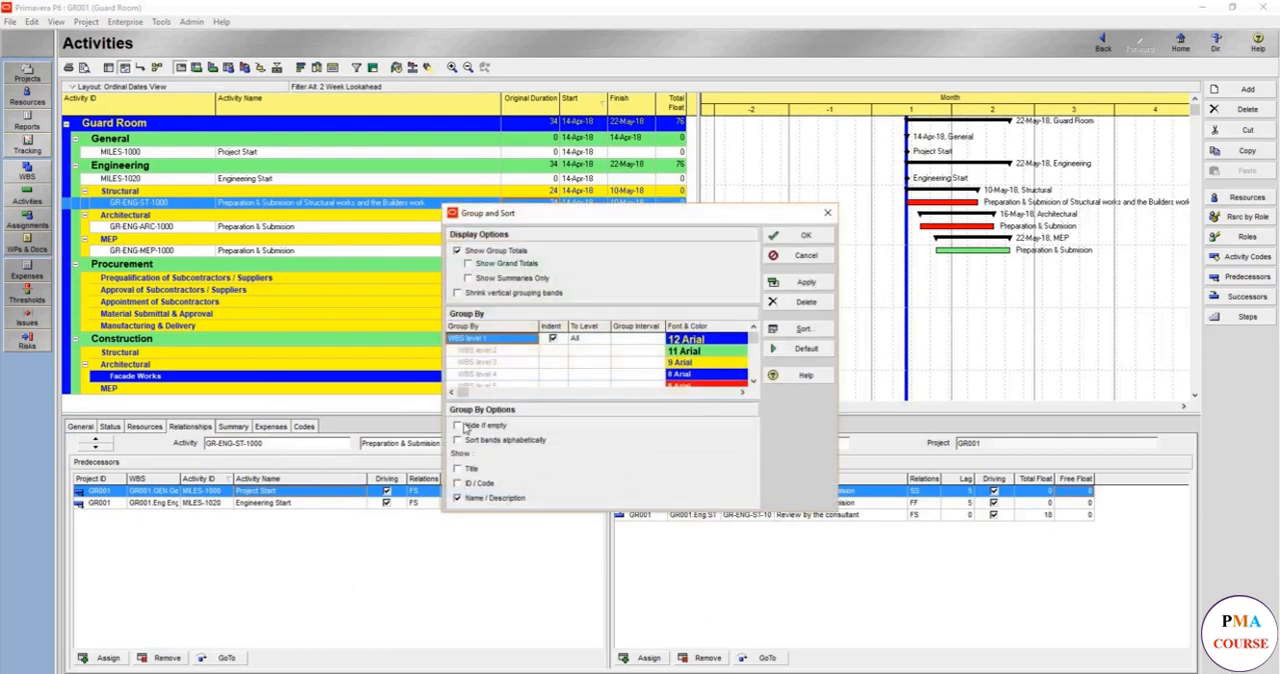
click(458, 424)
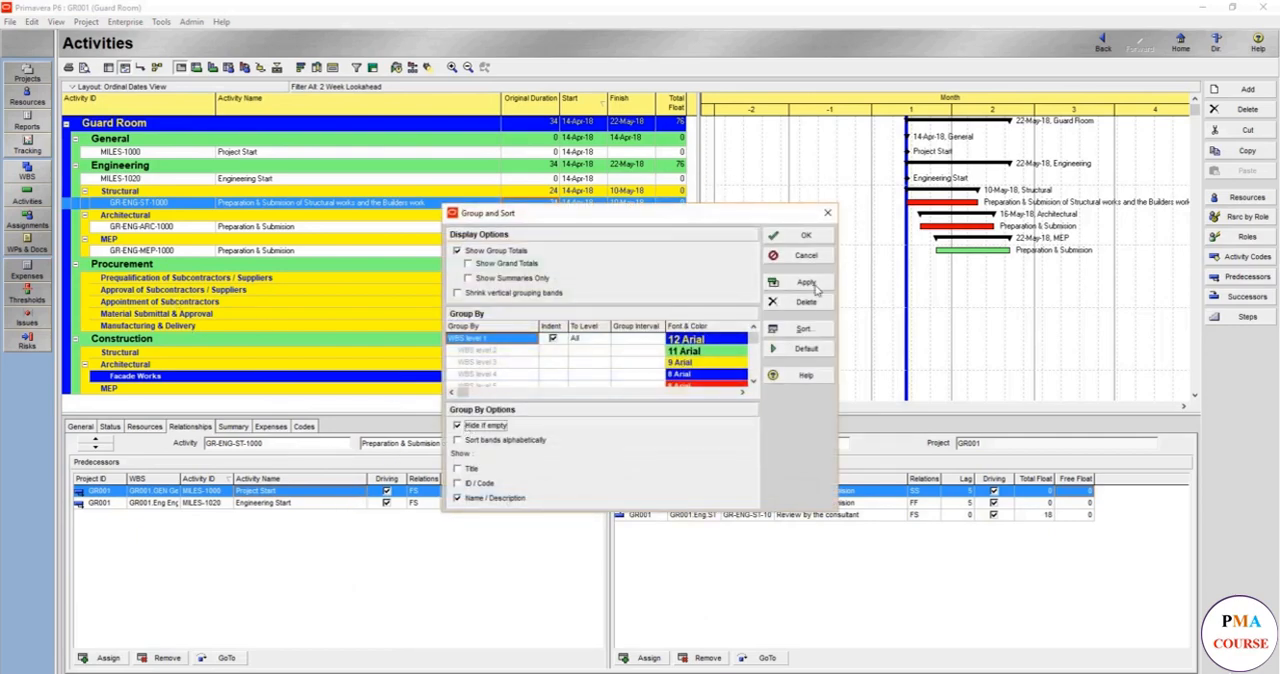
click(806, 236)
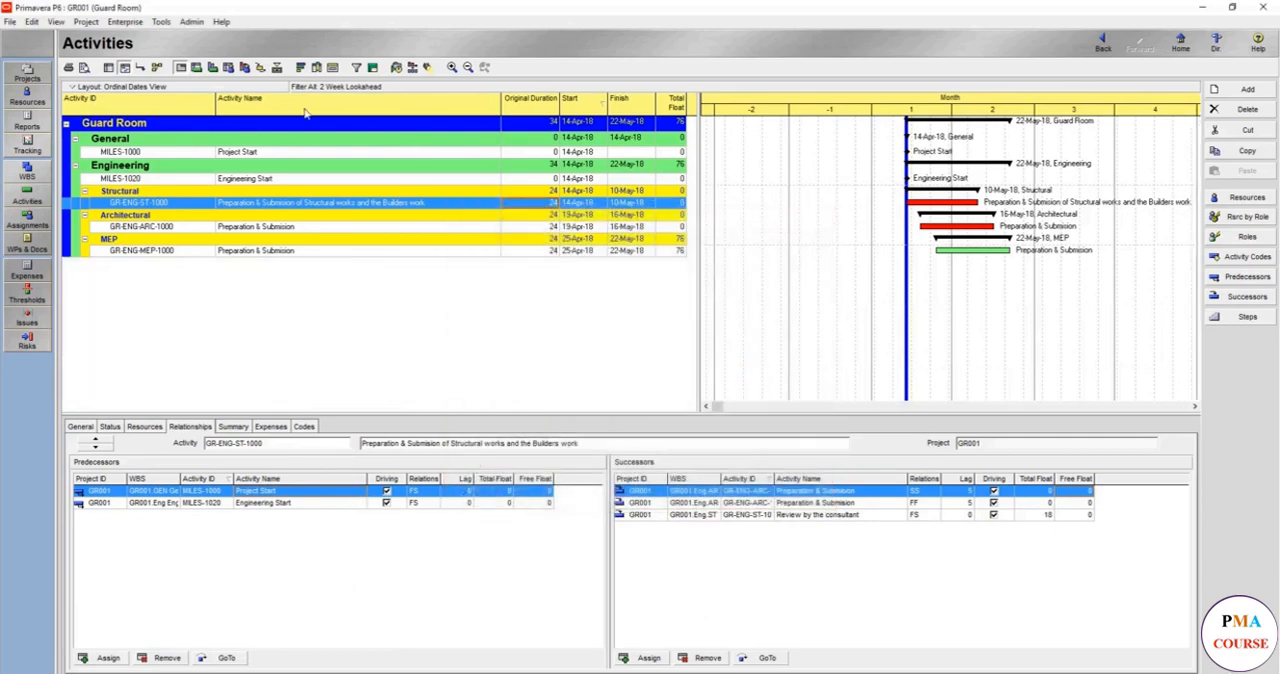
mouse_move(796, 568)
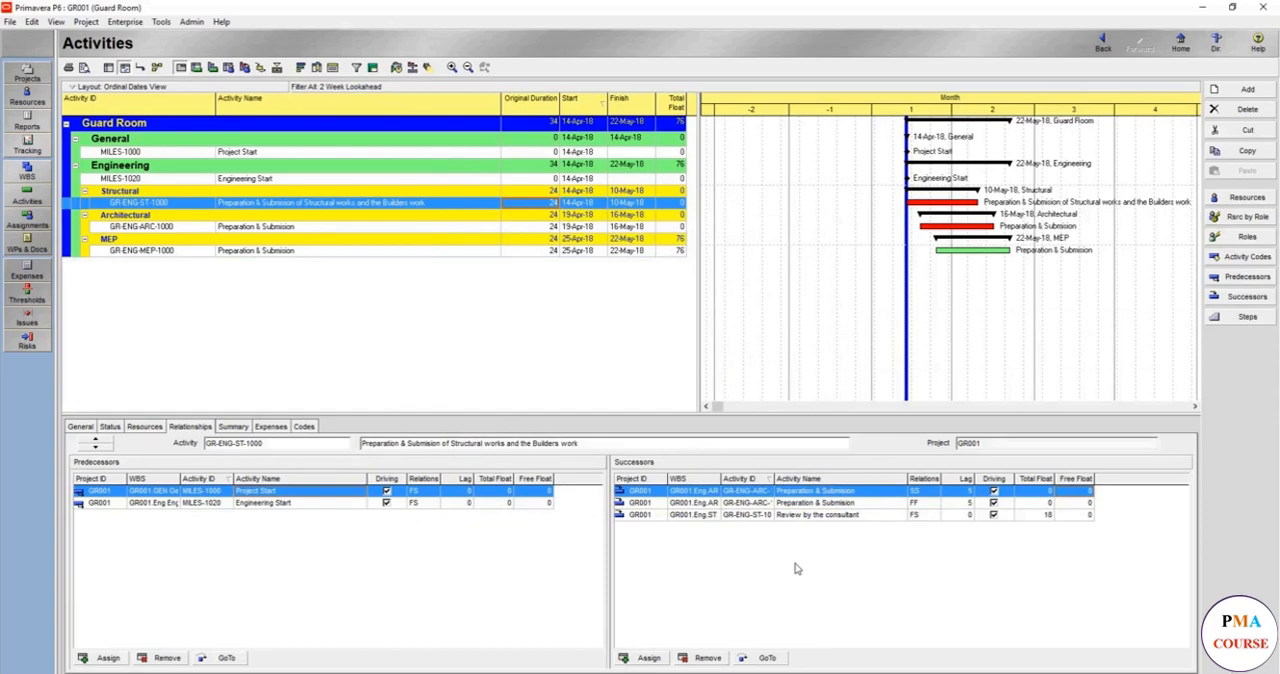
mouse_move(988, 112)
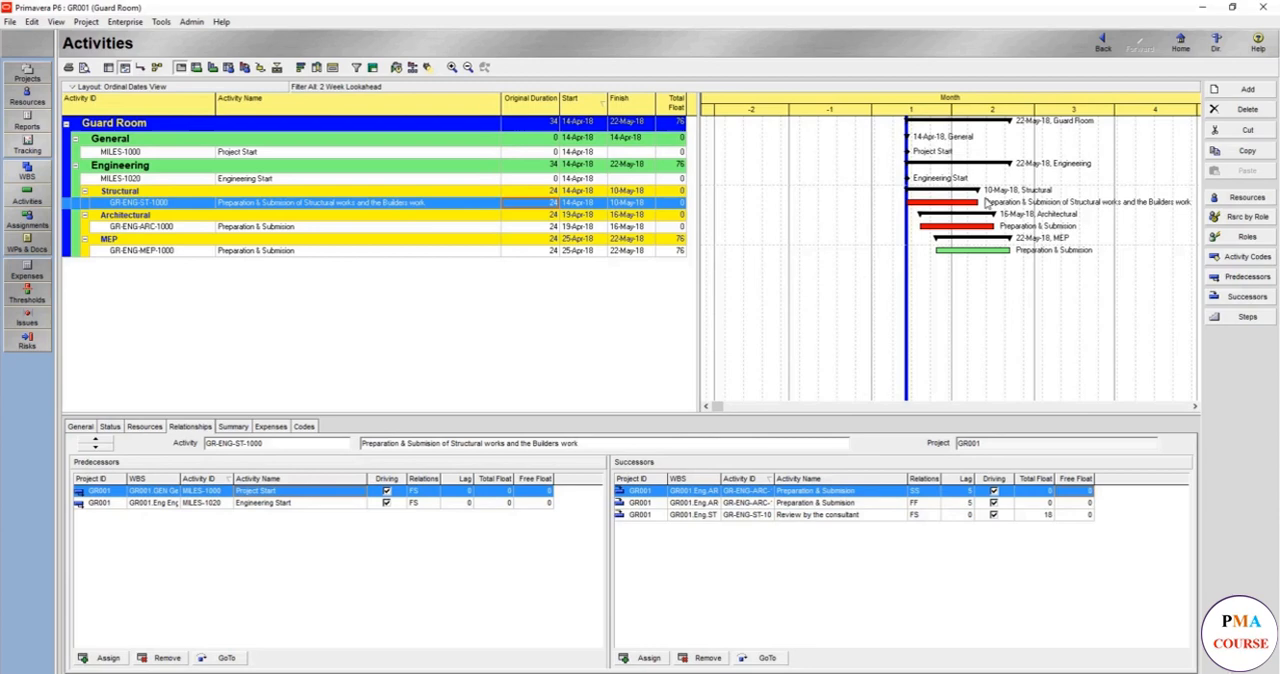
- Switch the Gantt timescale header to Three Lines (year, month, week)
right_click(1010, 196)
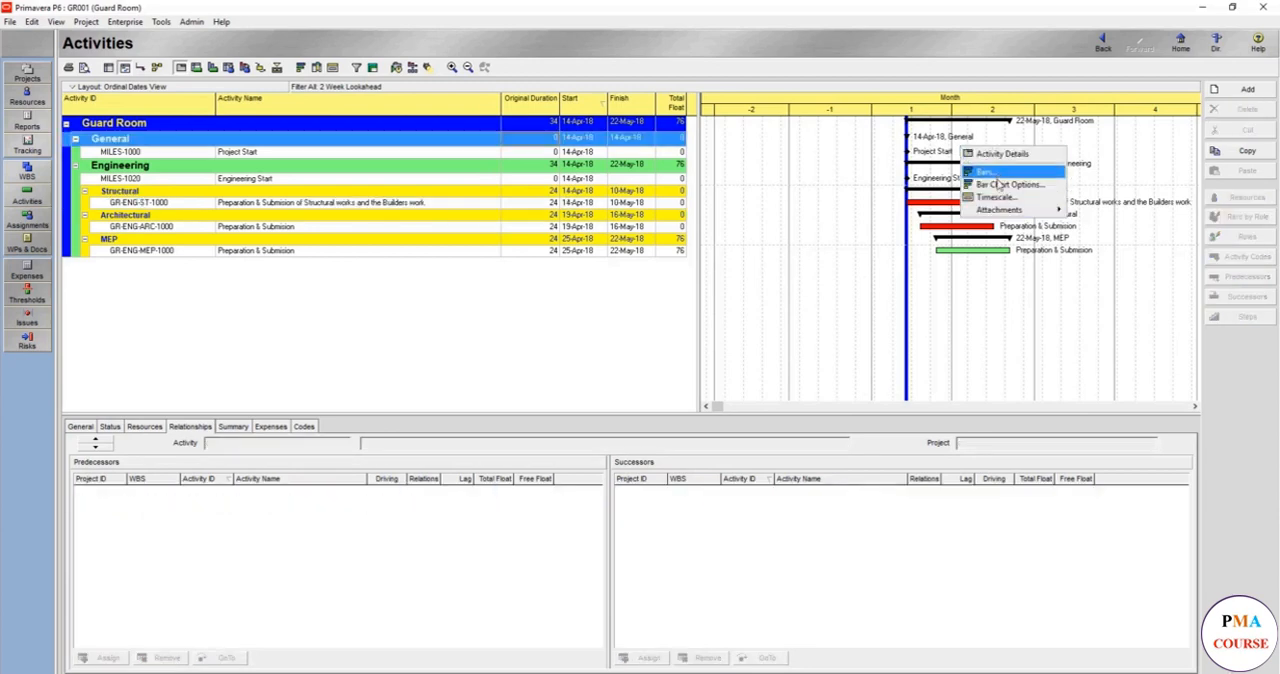
click(994, 196)
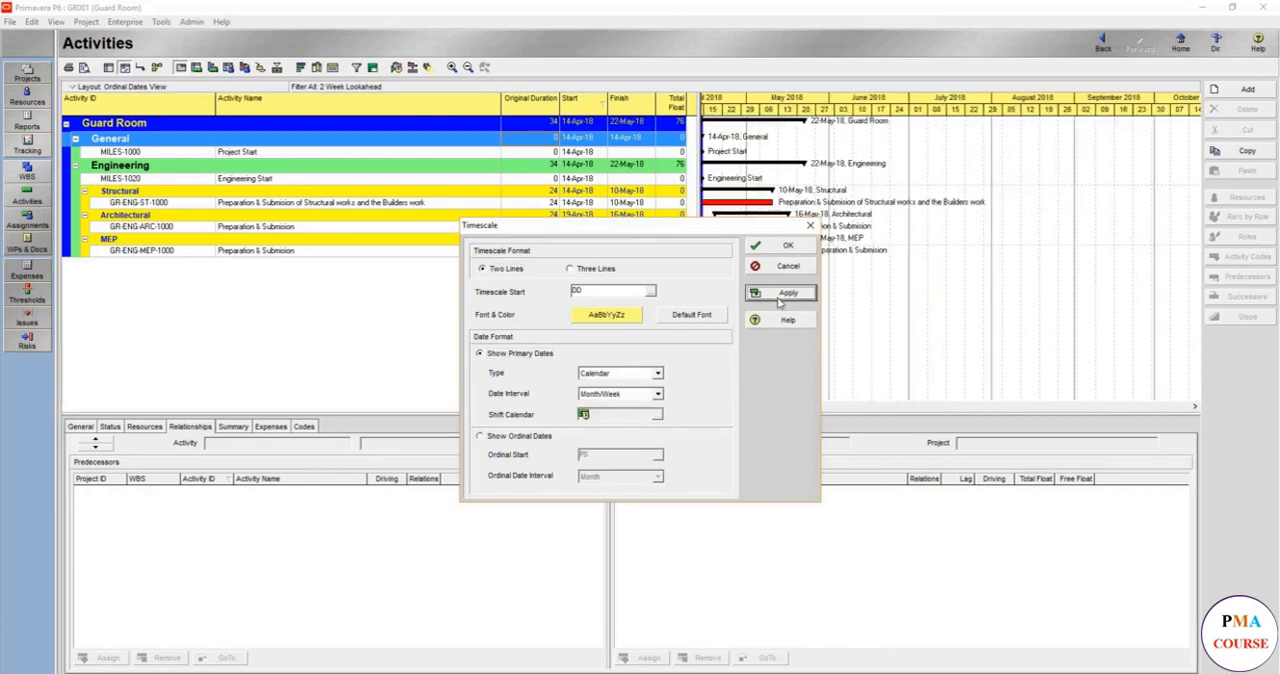
click(572, 268)
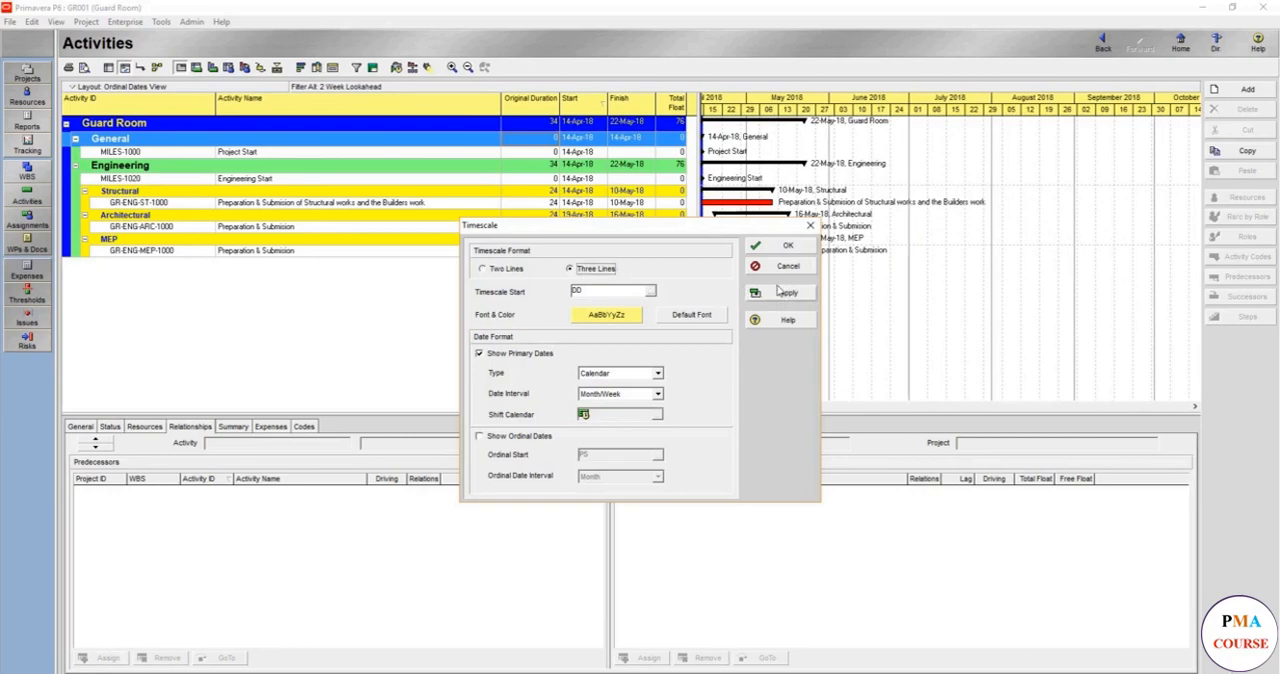
click(788, 244)
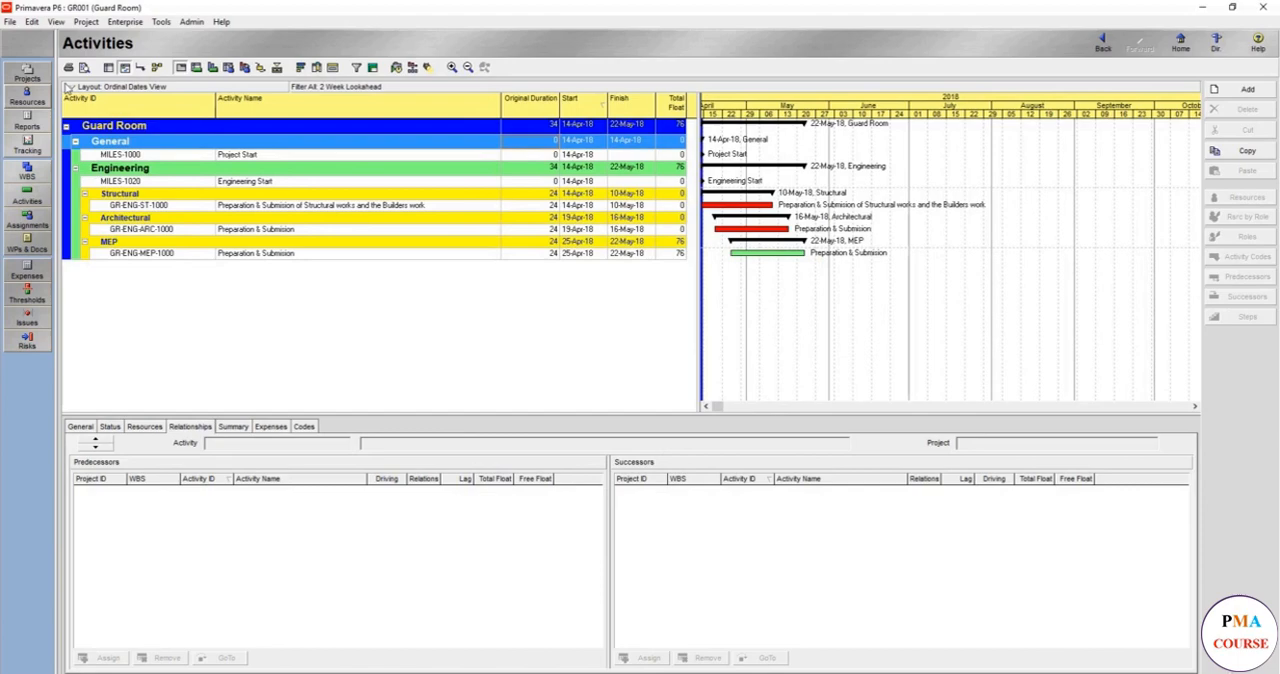
- Save the current view as a new layout named '2 weeks lookahead'
click(90, 86)
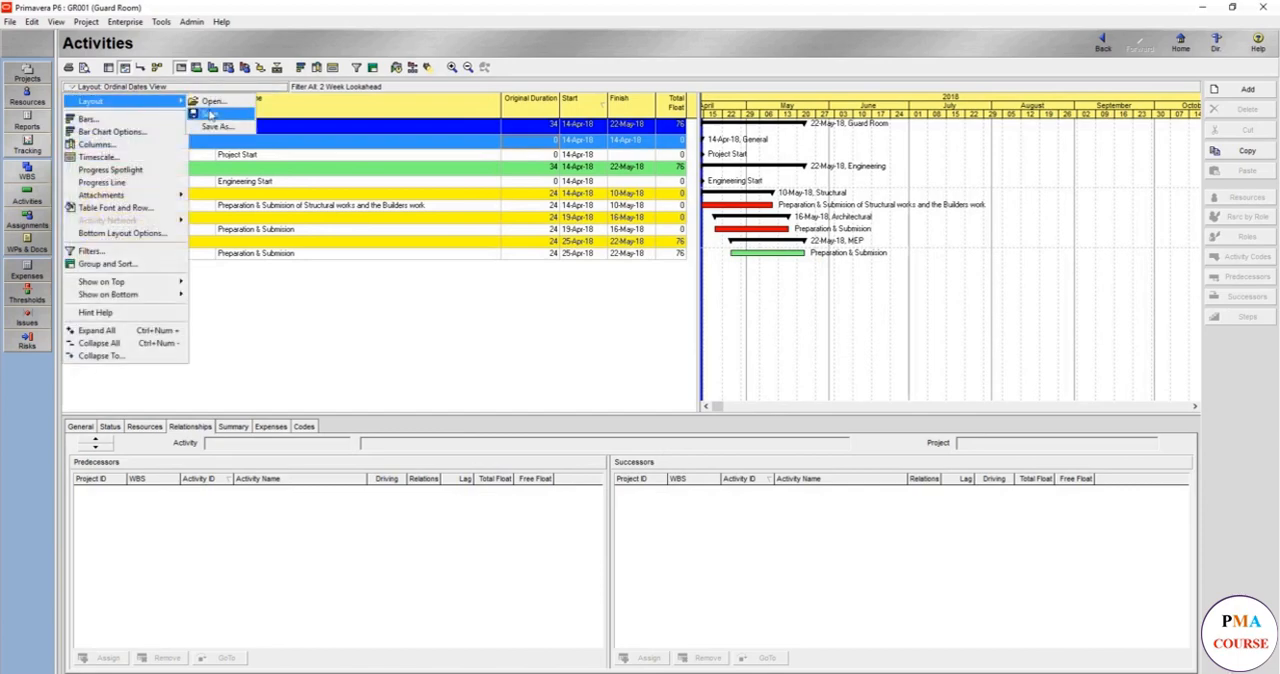
click(218, 124)
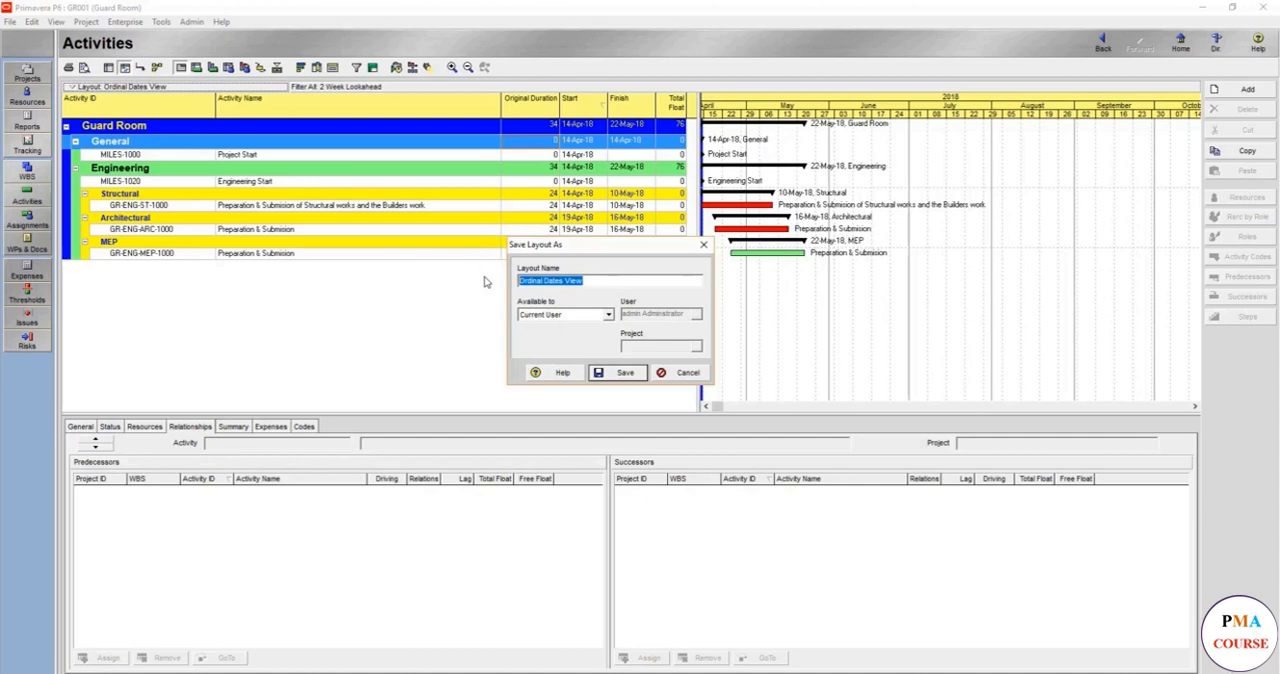
text(2 weeks lookahead)
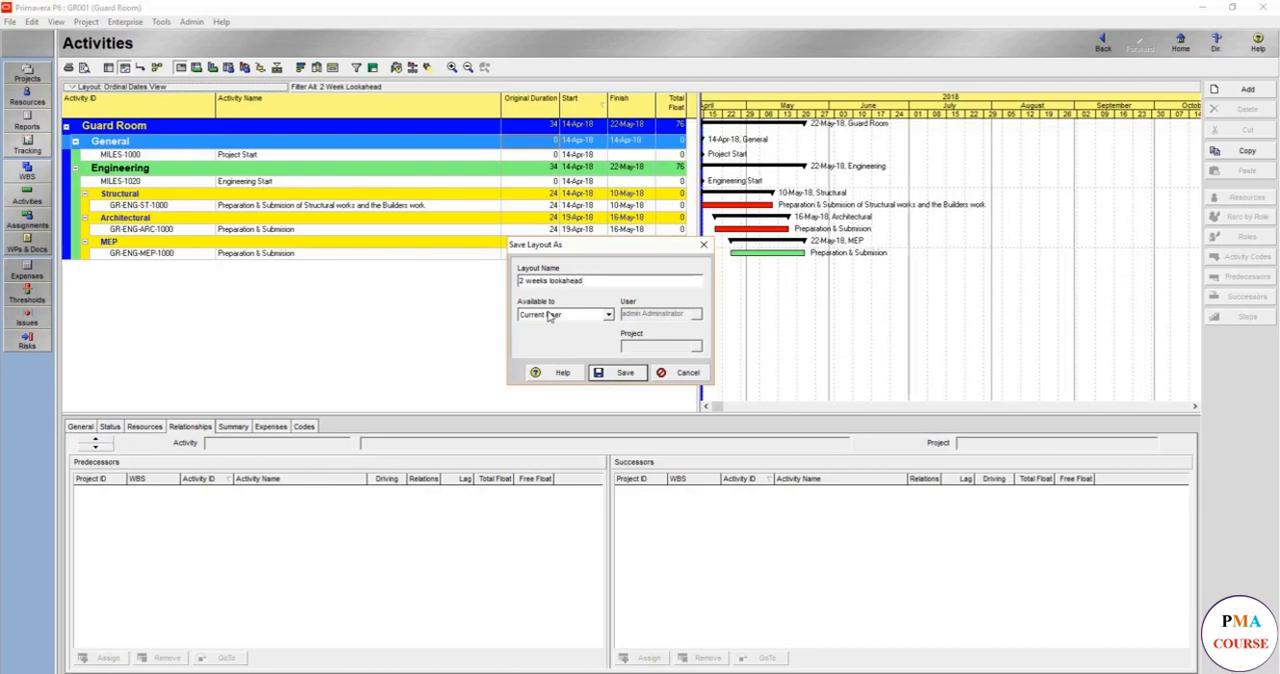
click(624, 372)
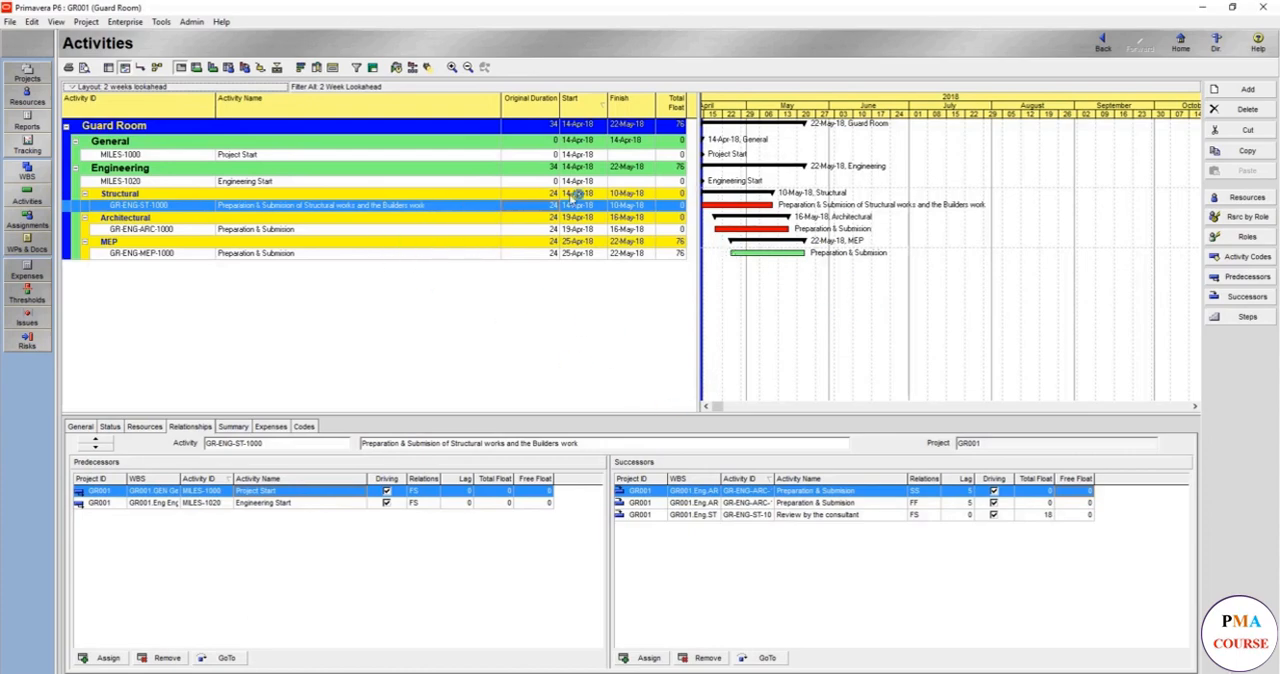
click(76, 86)
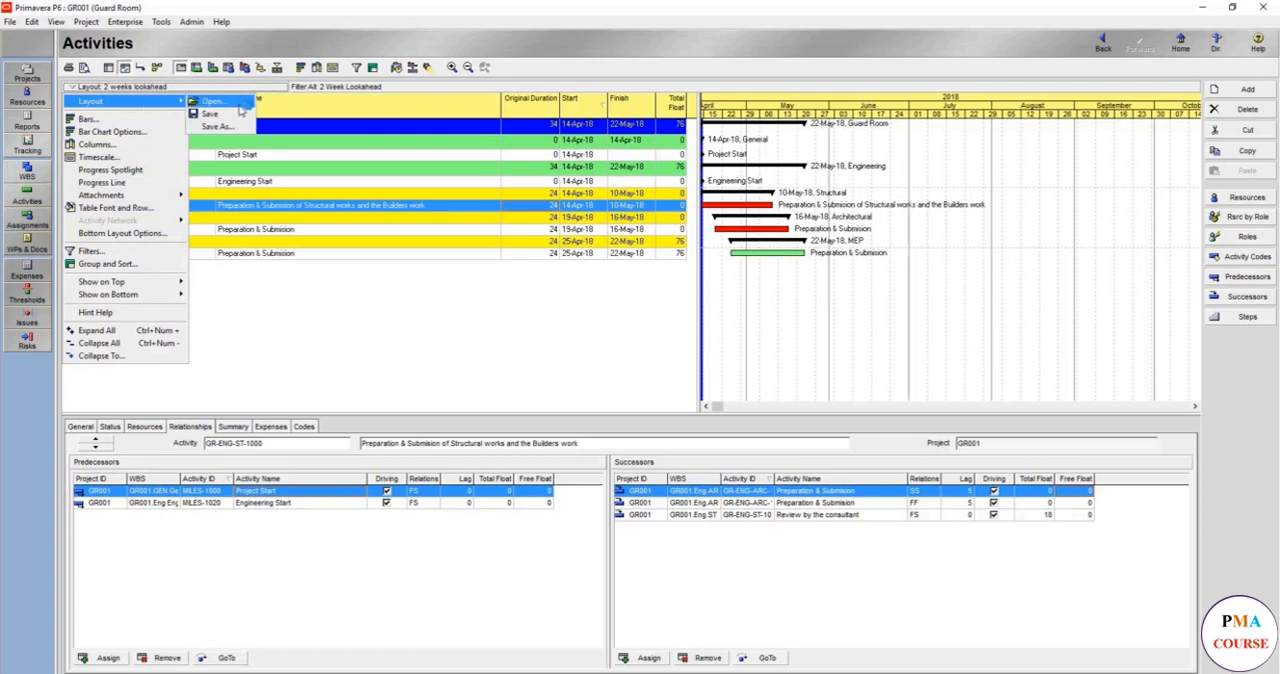
- Load the saved 2 Week Lookahead layout, triggering the save-changes prompt
click(212, 100)
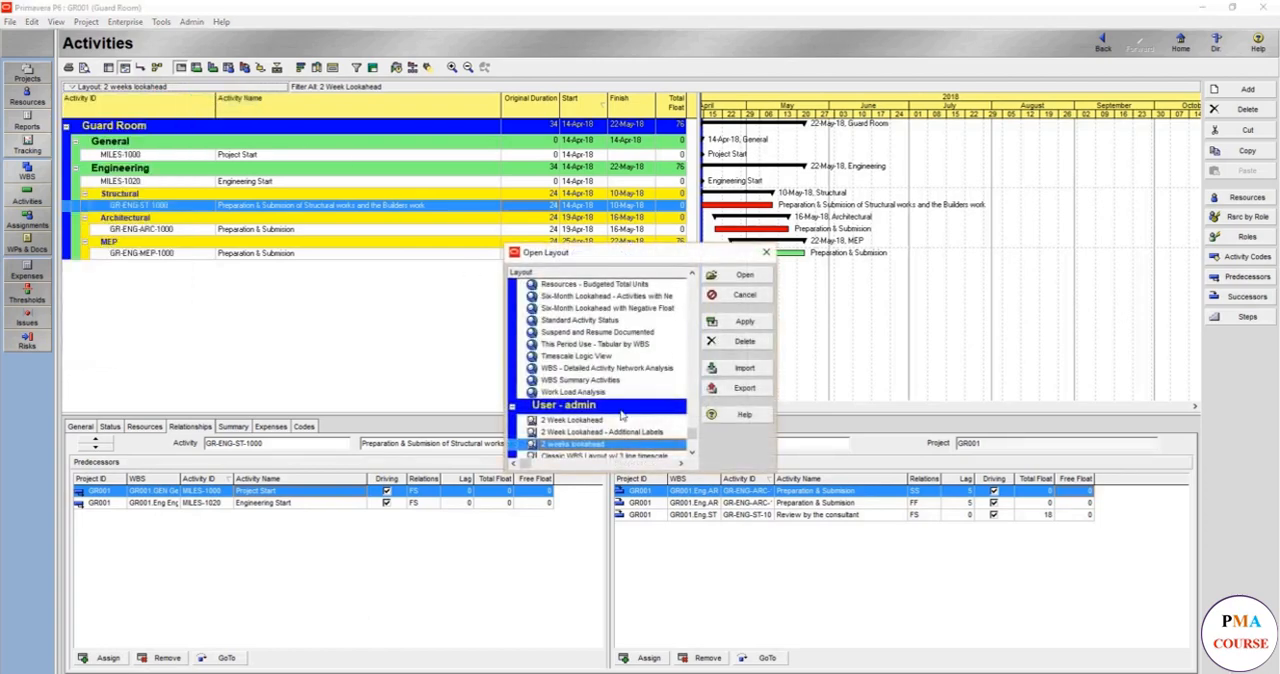
scroll(down, 3)
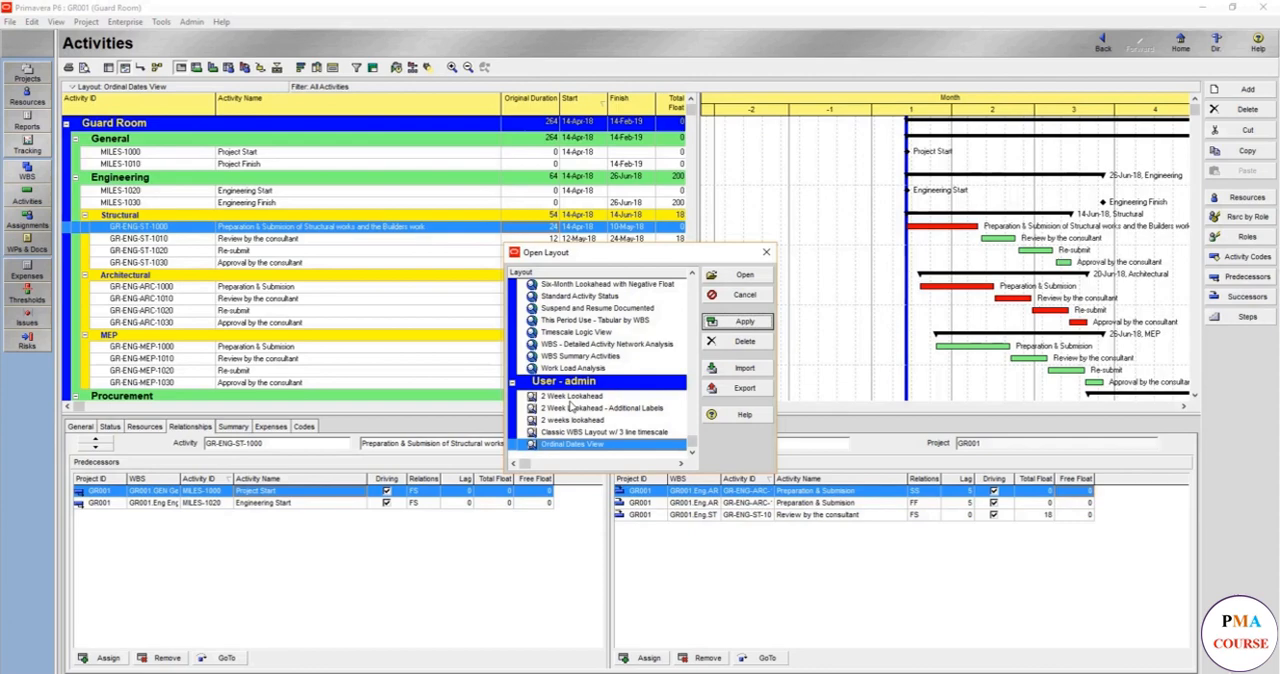
click(572, 396)
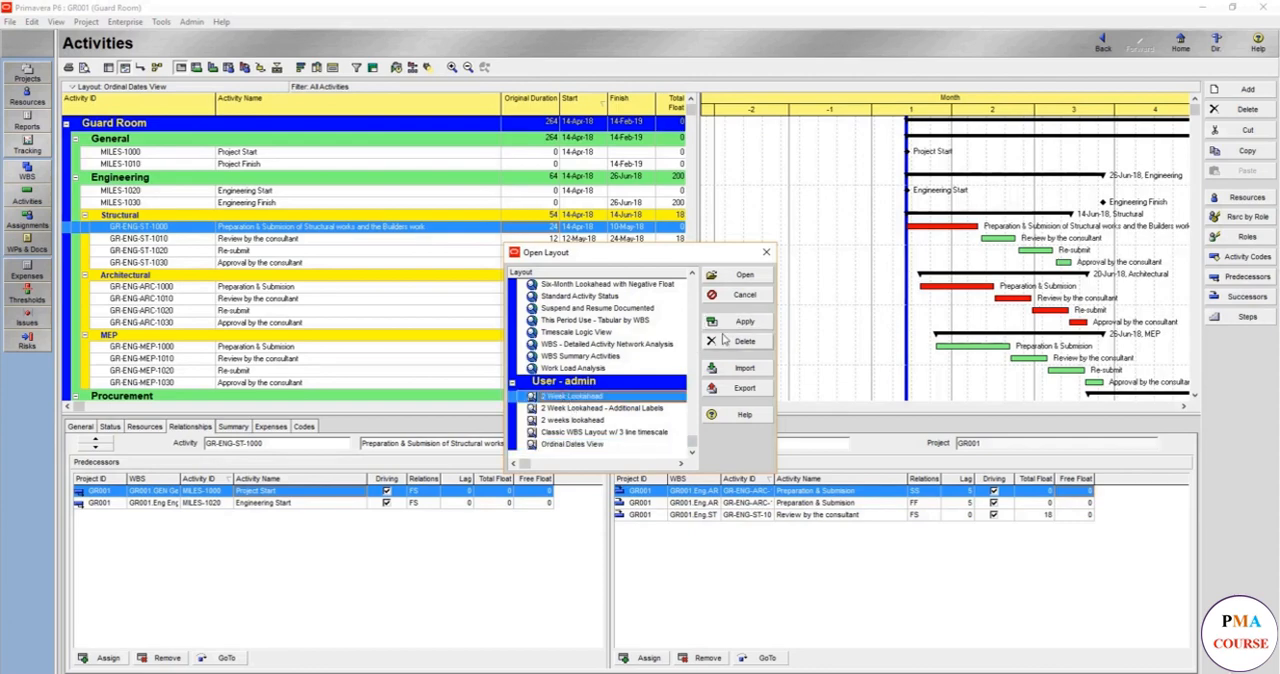
click(744, 320)
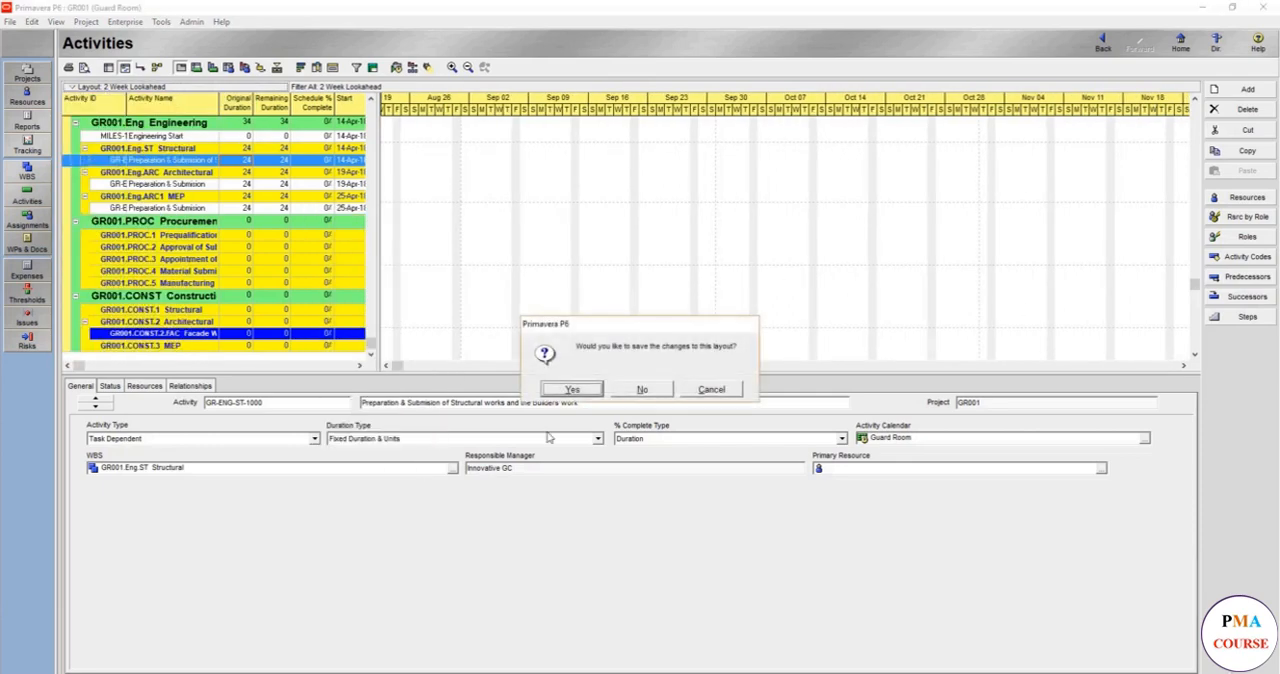
- Decline saving, try Ordinal Dates View, then reload the 2 Week Lookahead layout
click(642, 388)
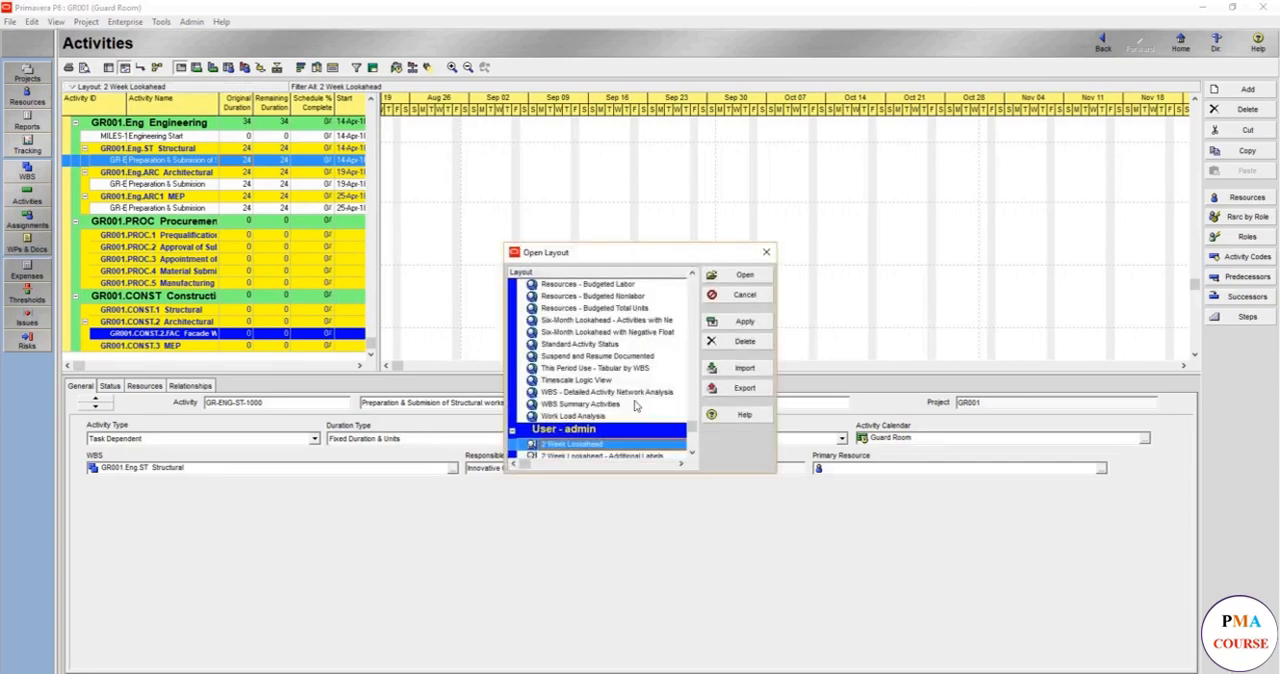
scroll(down, 3)
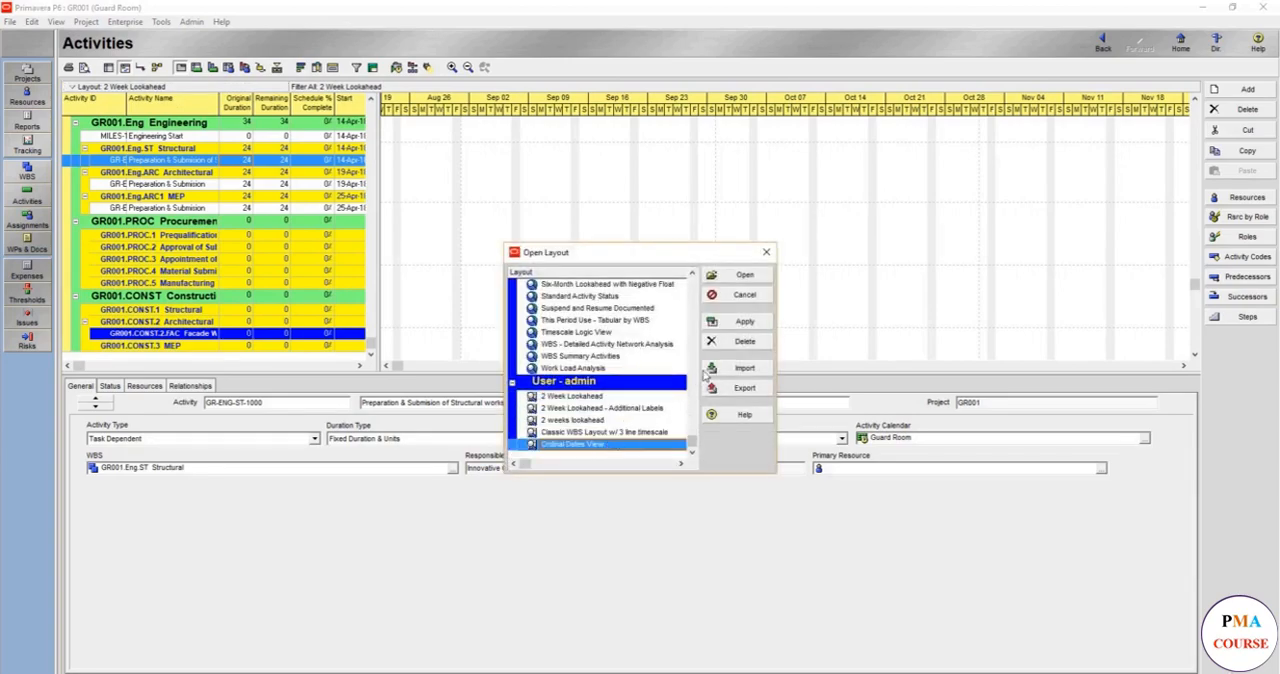
click(744, 320)
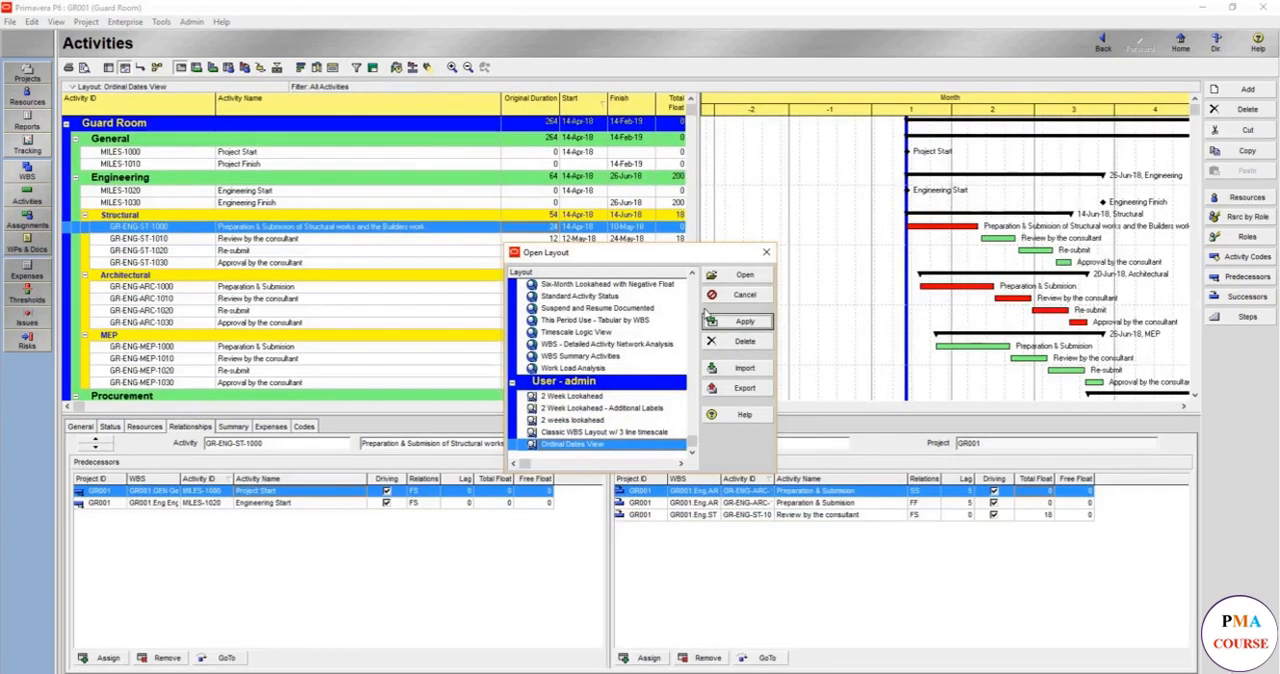
click(572, 396)
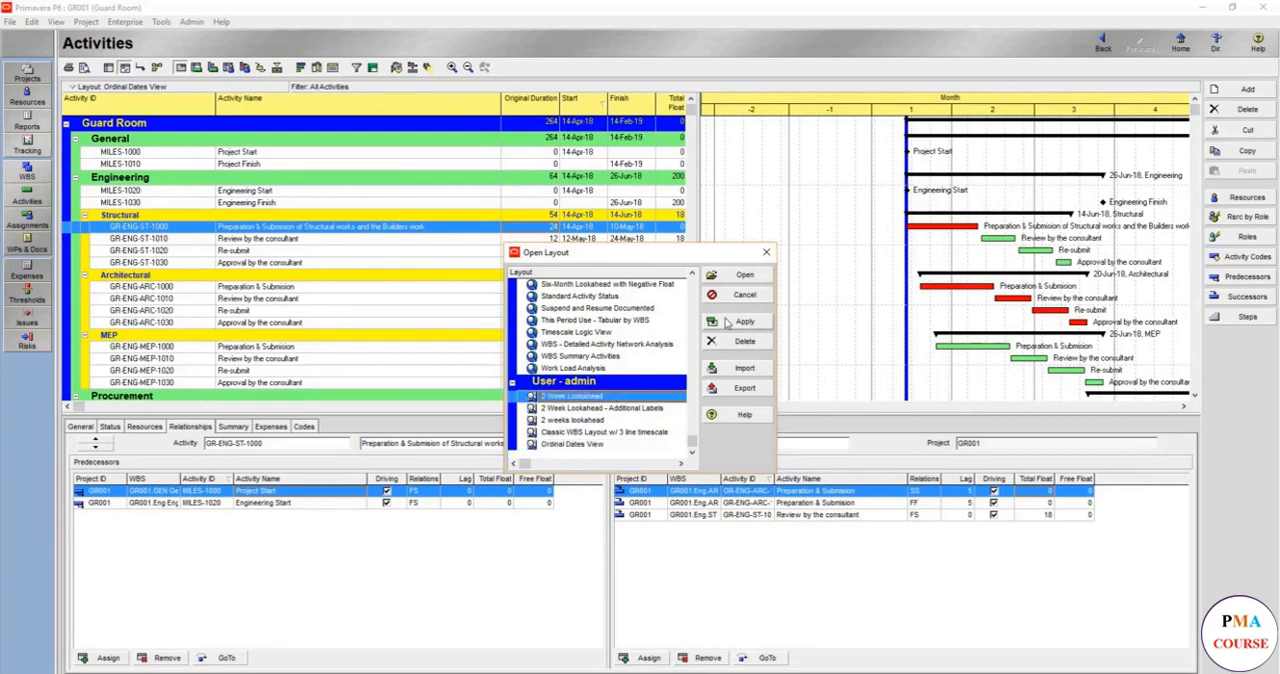
click(744, 320)
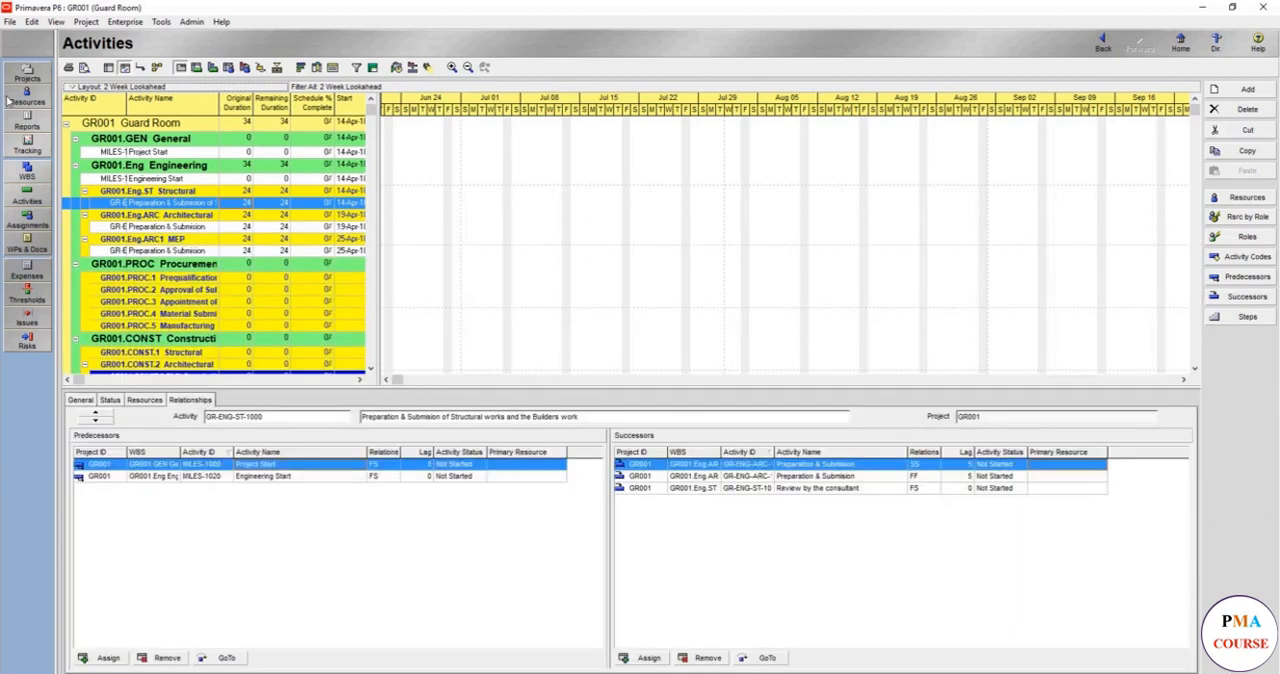
- Apply the custom '2 weeks lookahead' layout from the saved layouts list
click(90, 102)
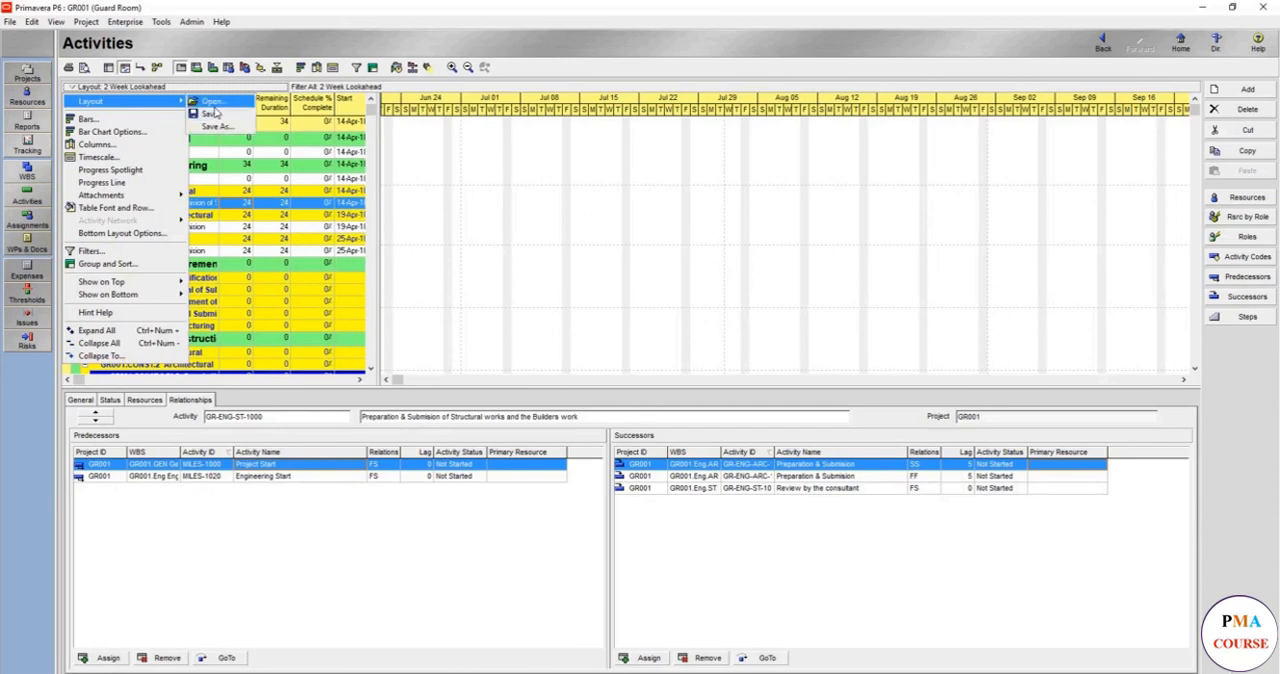
click(212, 102)
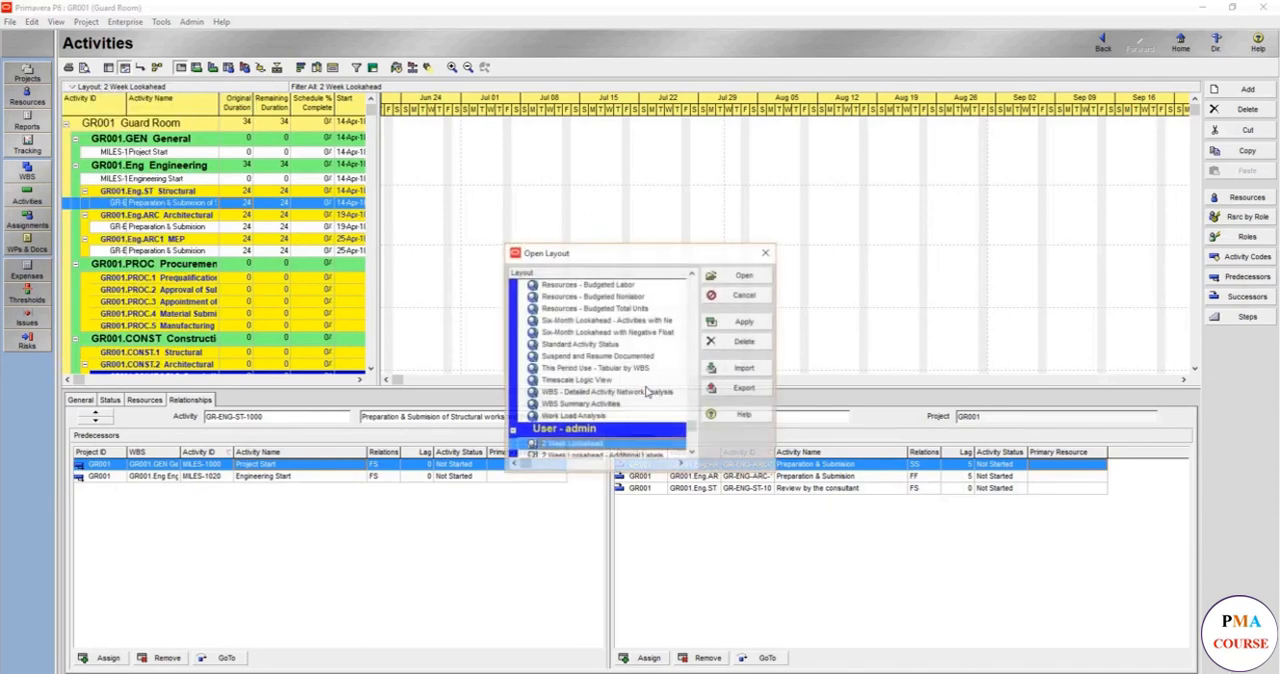
scroll(down, 3)
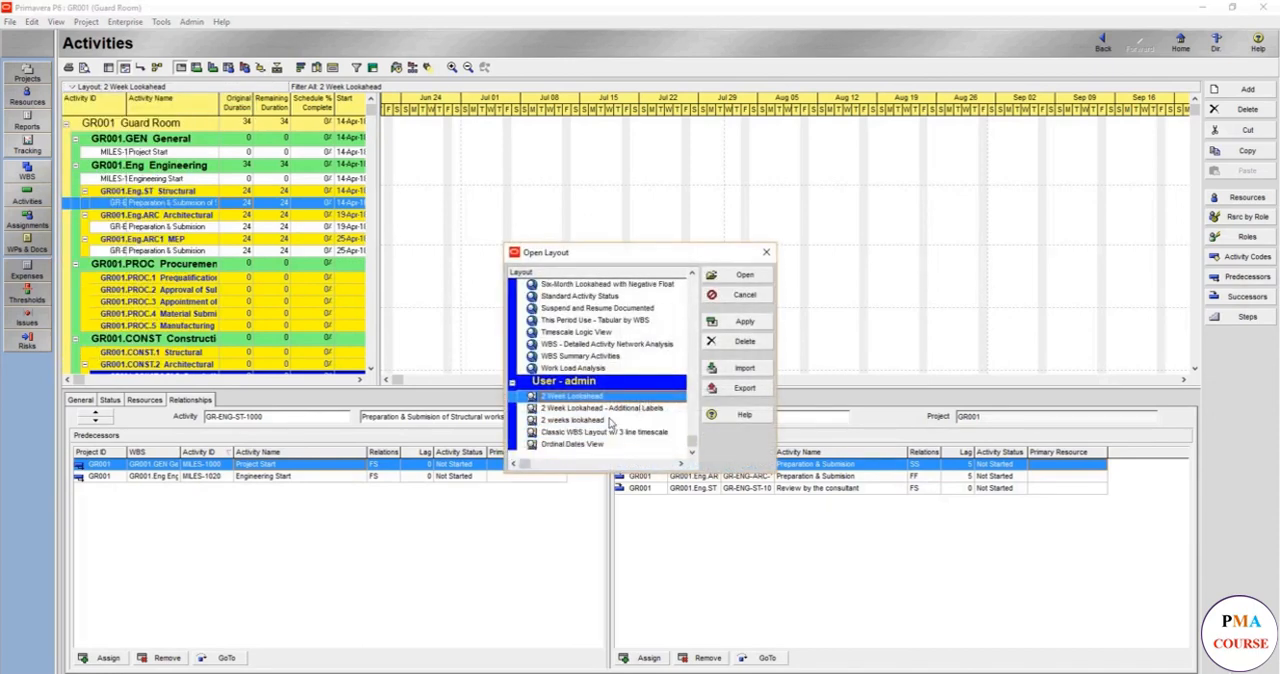
click(744, 320)
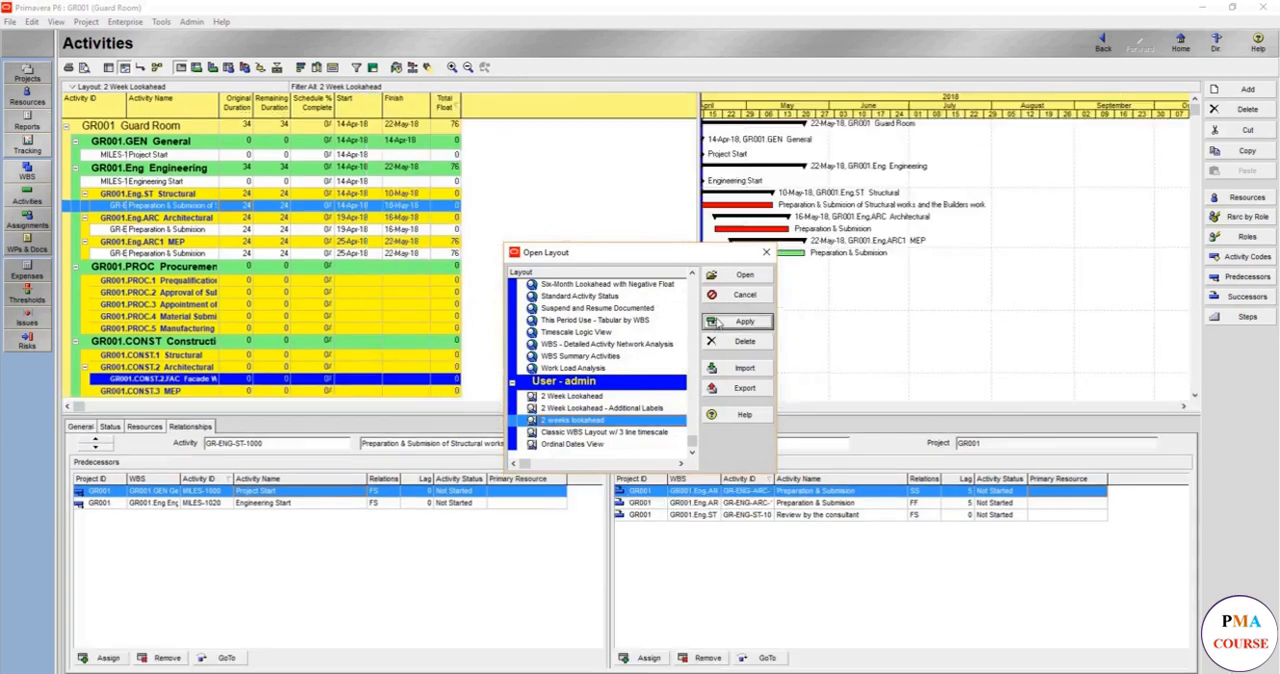
click(744, 320)
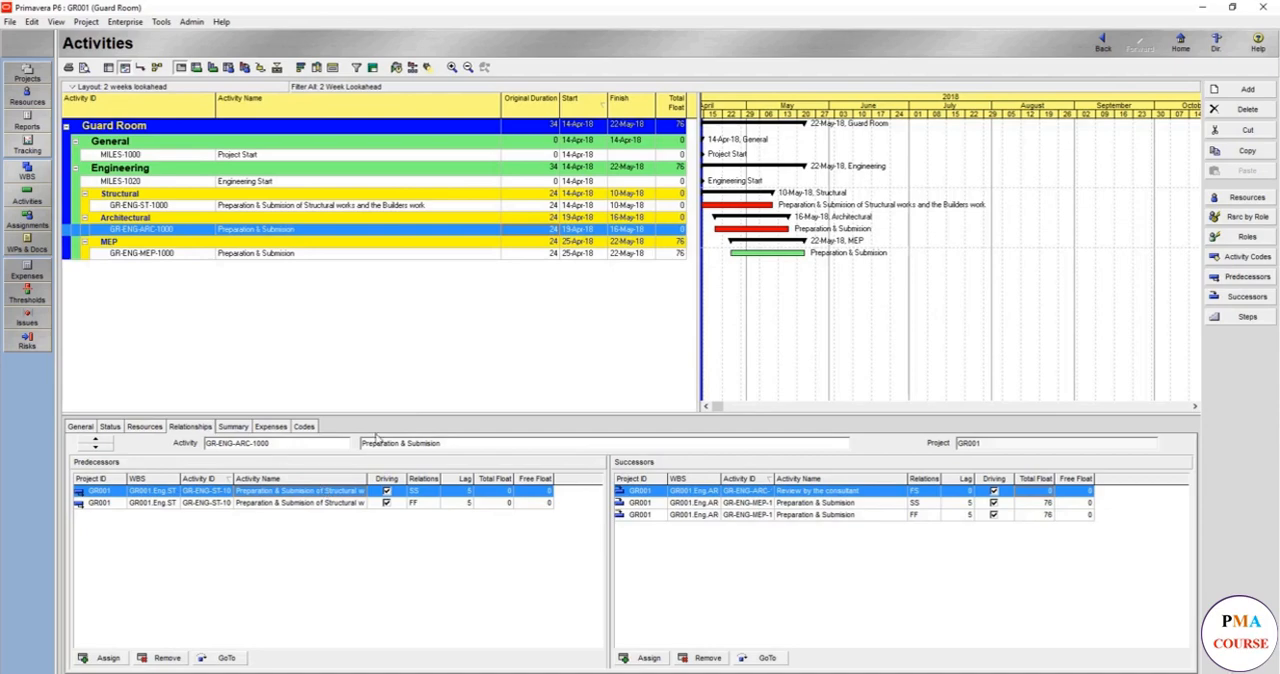
mouse_move(408, 272)
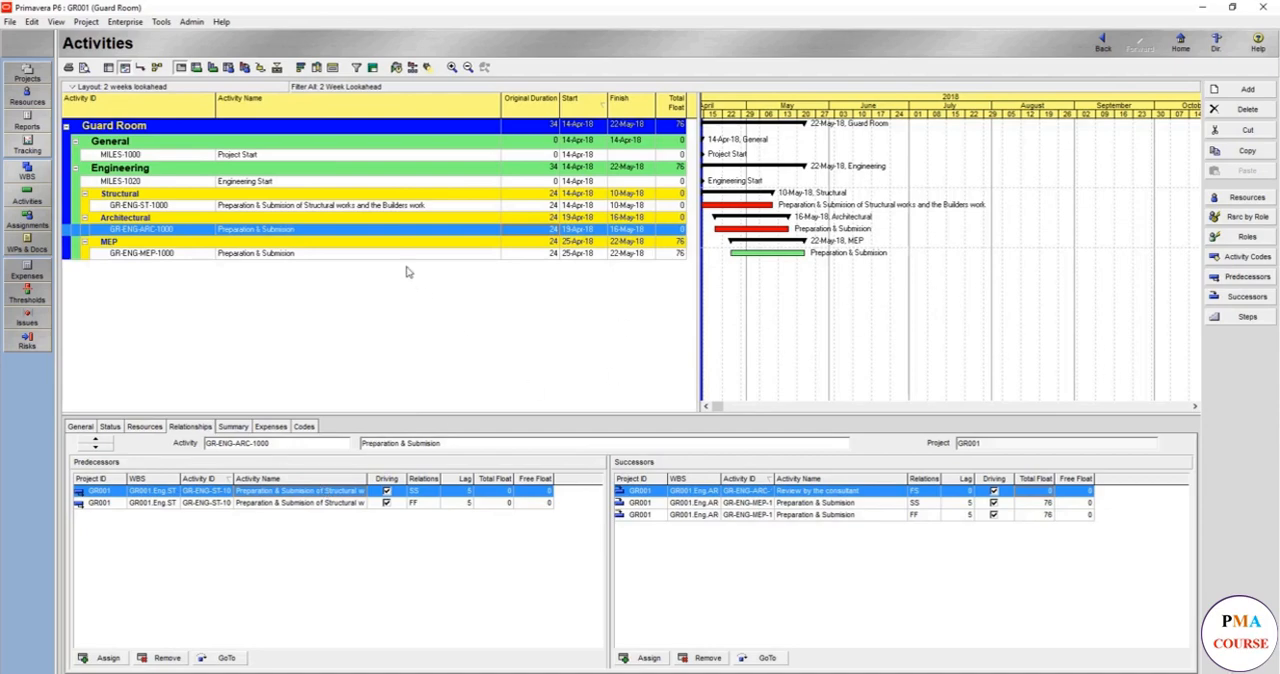
mouse_move(678, 414)
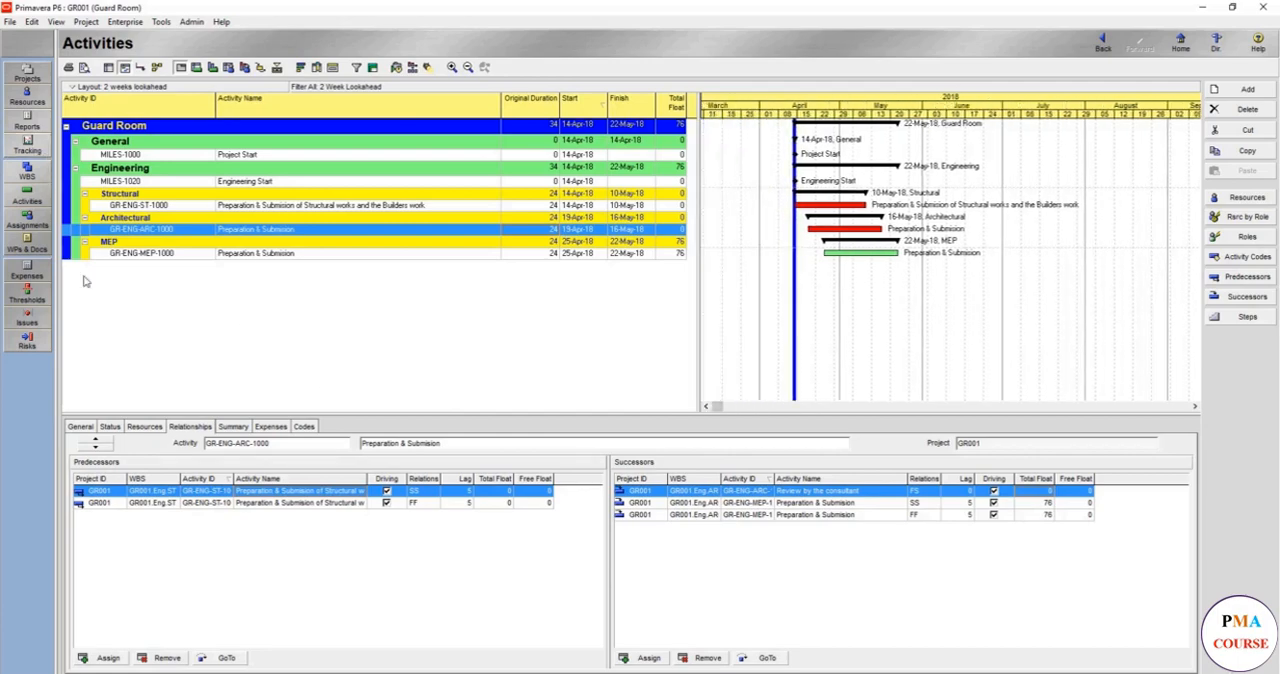
mouse_move(388, 176)
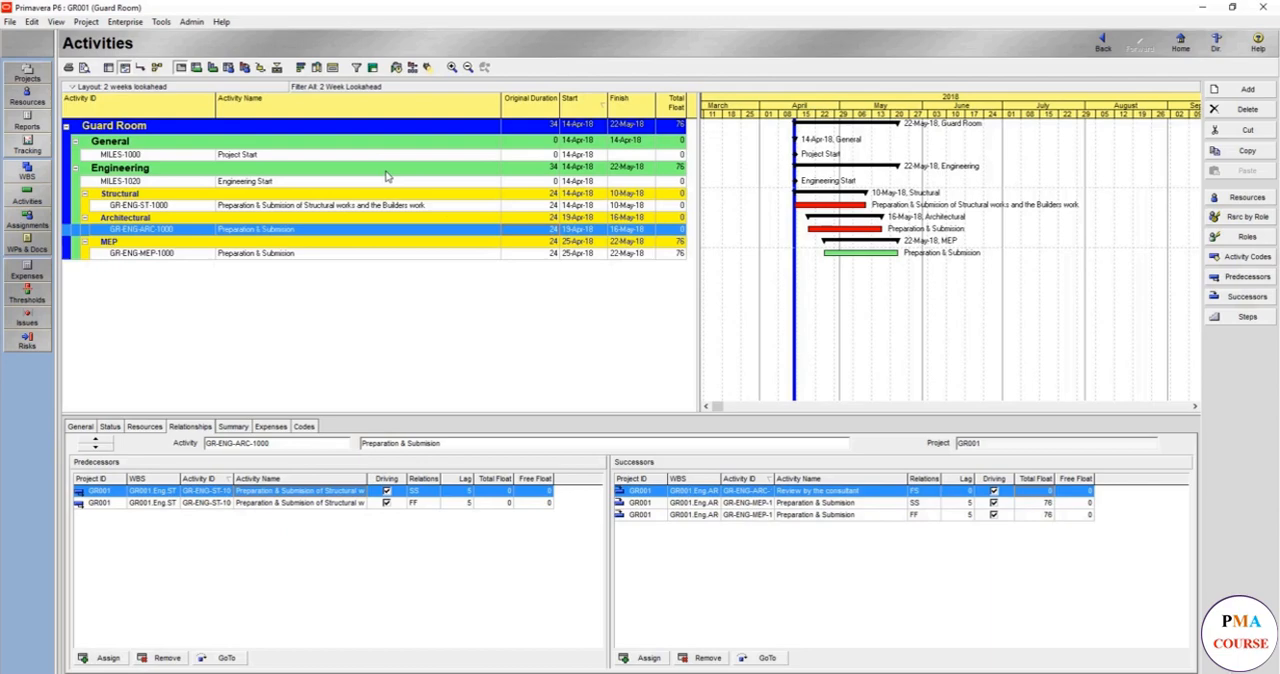
mouse_move(868, 364)
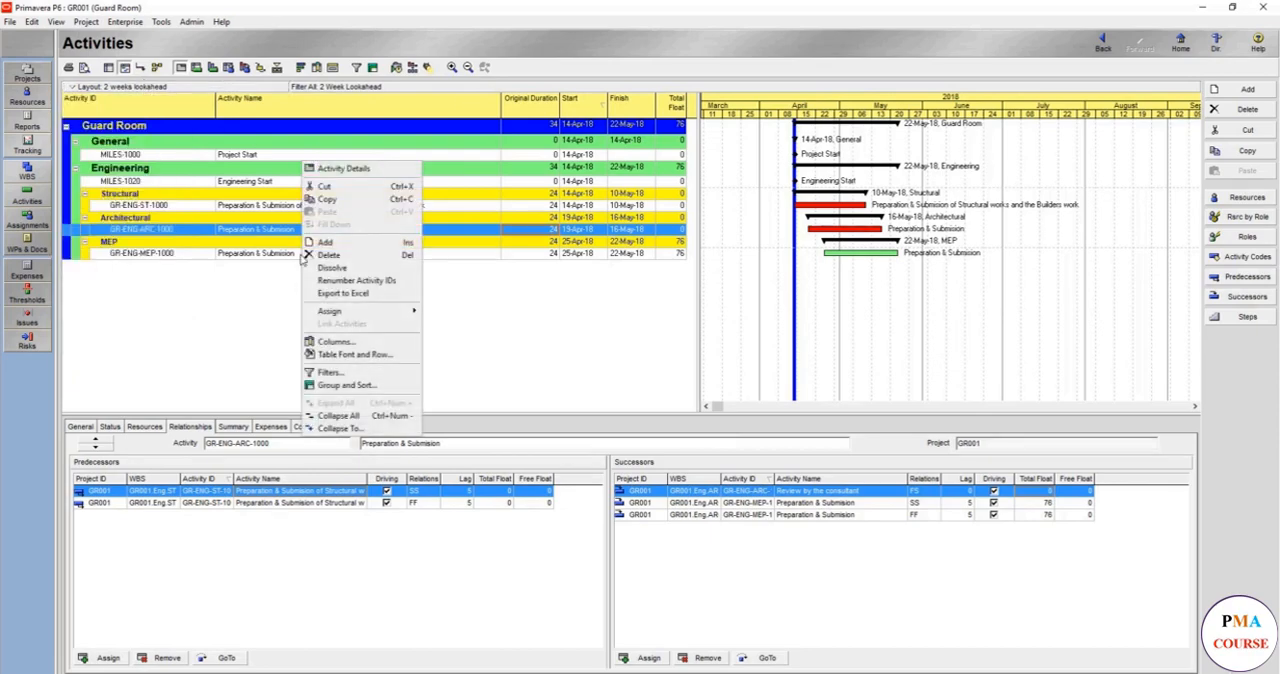
- Add Schedule, Performance and Physical % Complete columns after Finish
click(336, 340)
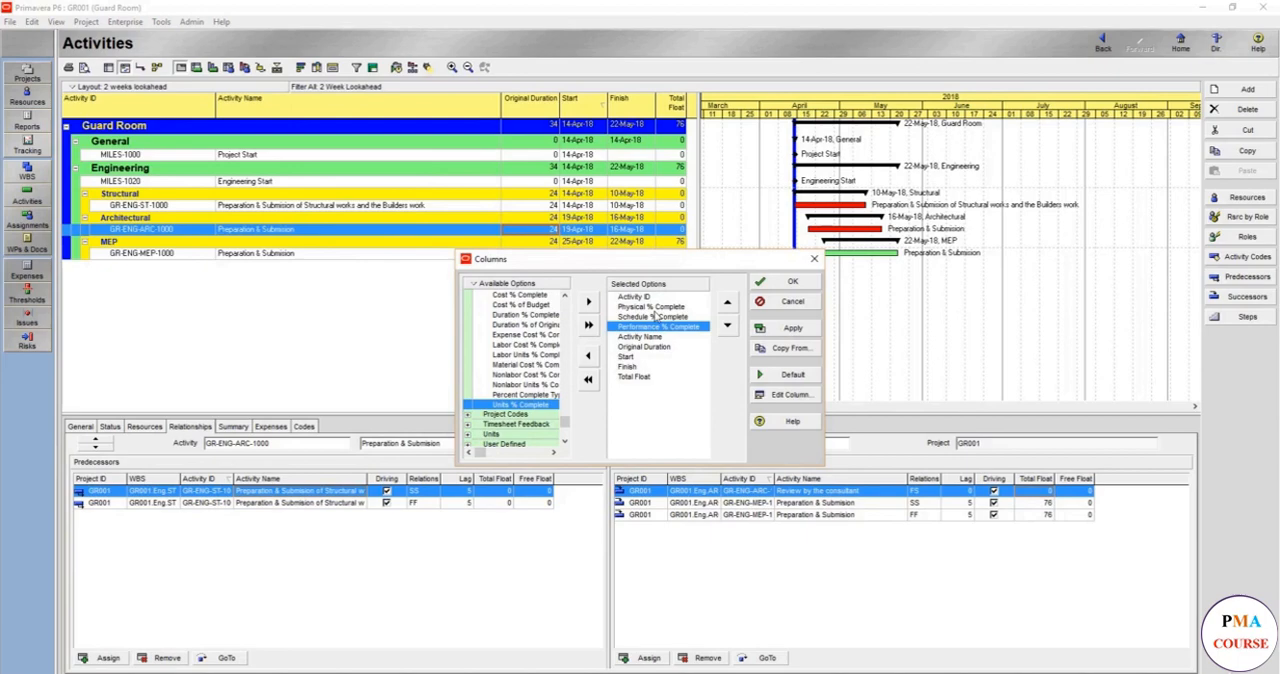
click(652, 316)
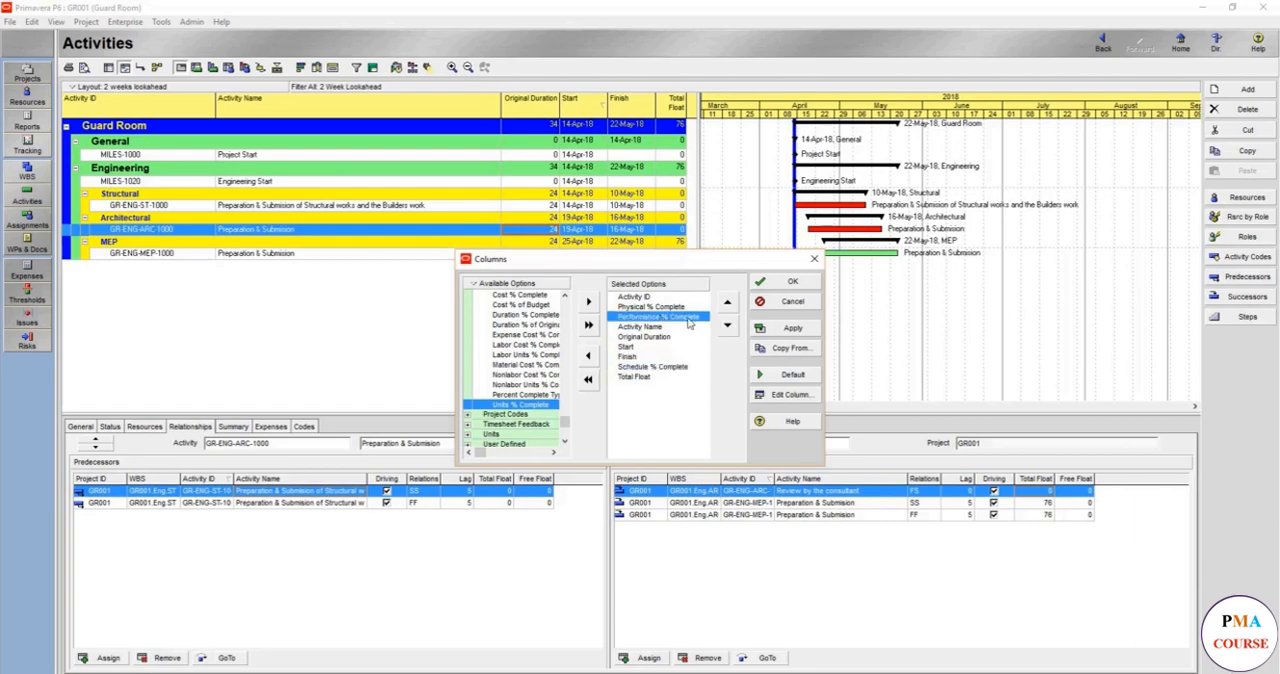
click(728, 324)
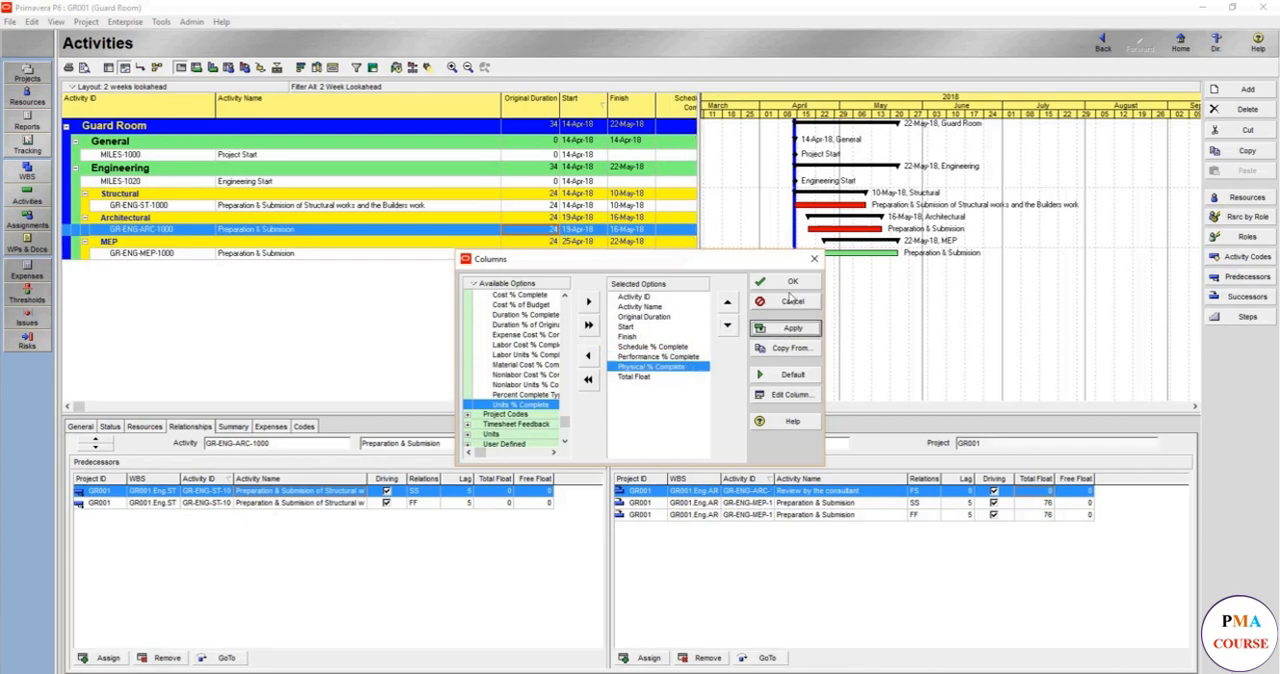
click(792, 280)
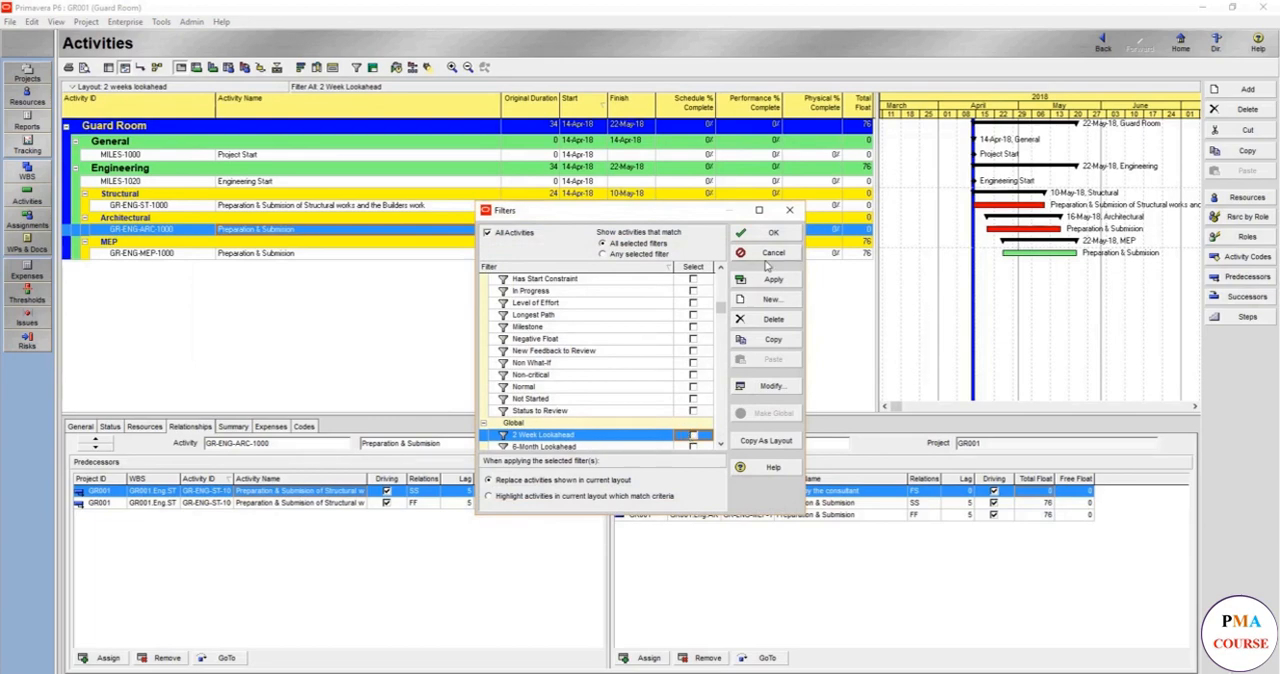
- Show All Activities unfiltered and save the view as a new layout named 'Update layout'
click(772, 232)
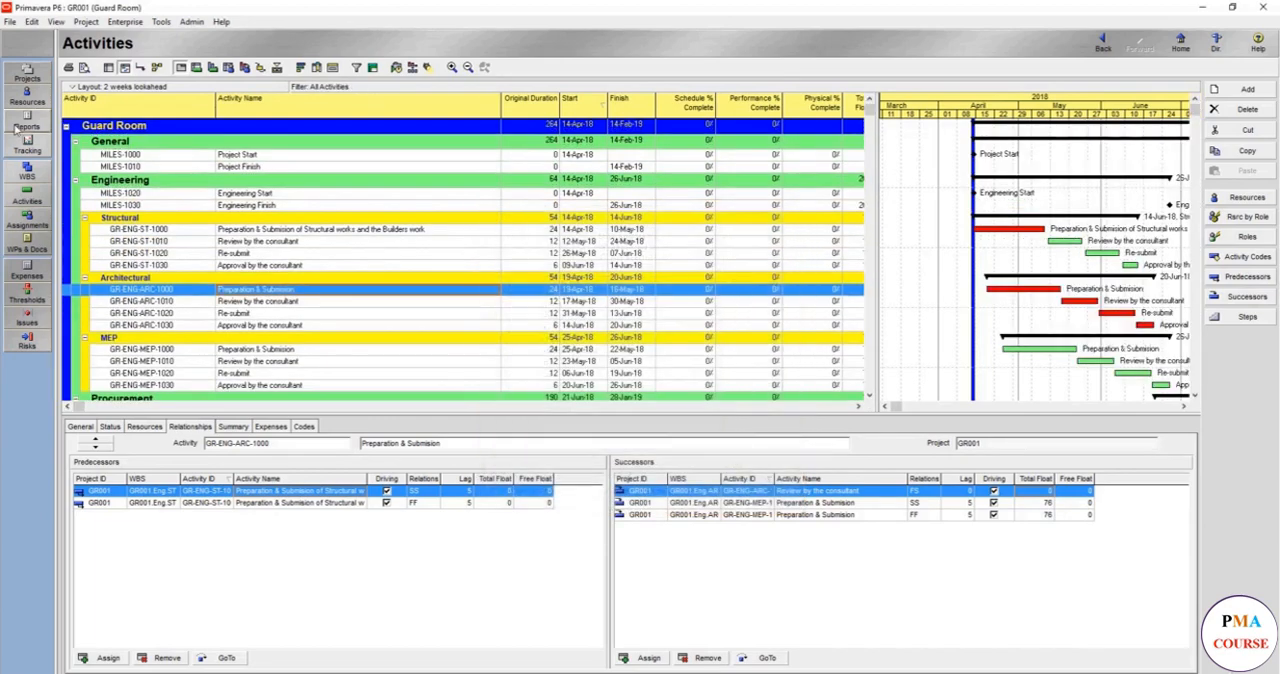
click(90, 102)
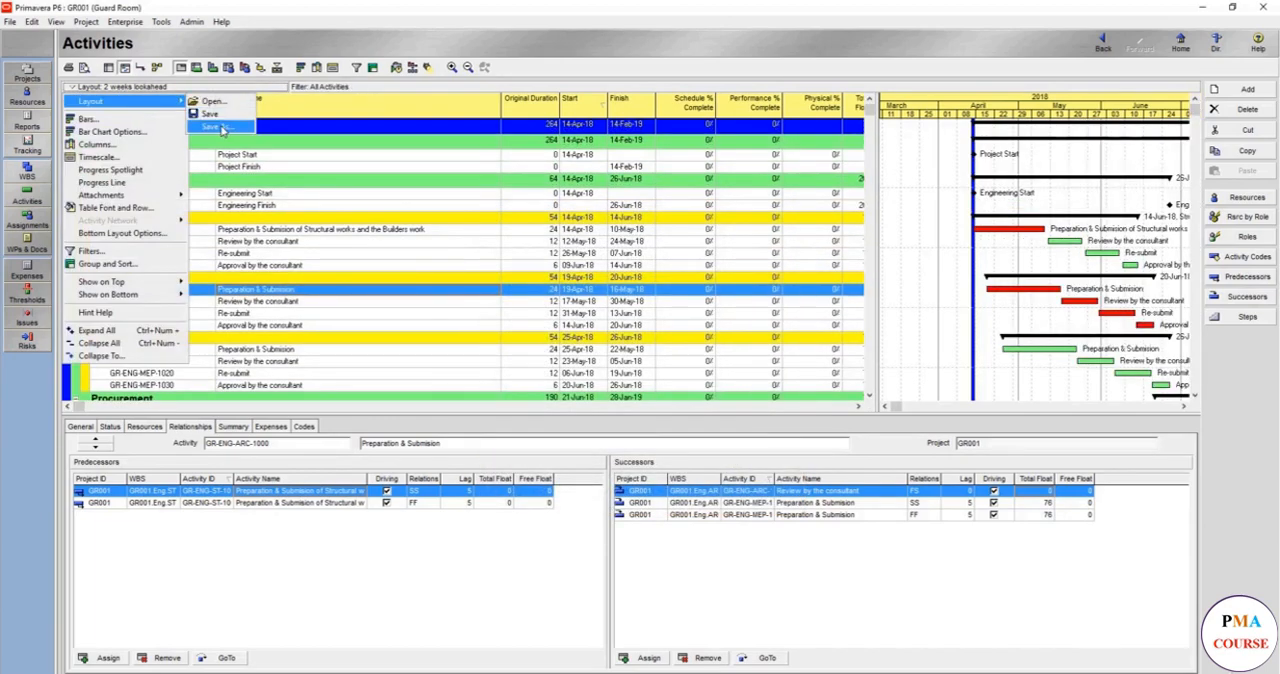
click(212, 128)
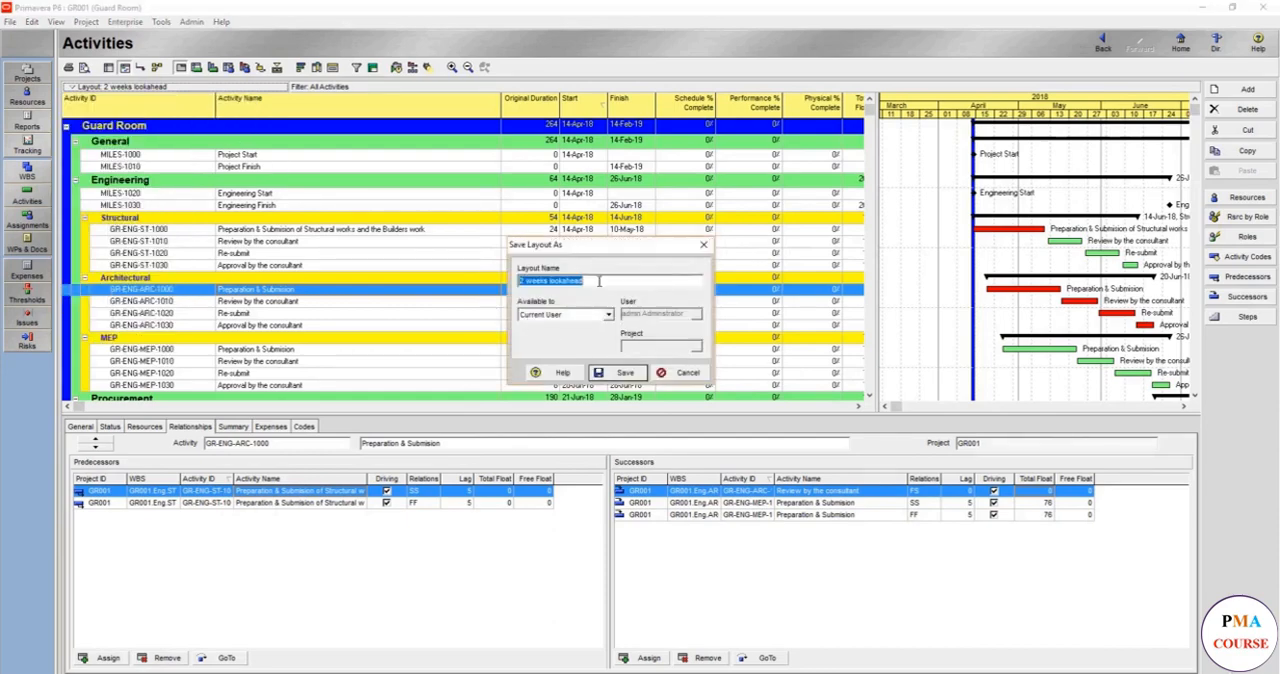
text(Update layout)
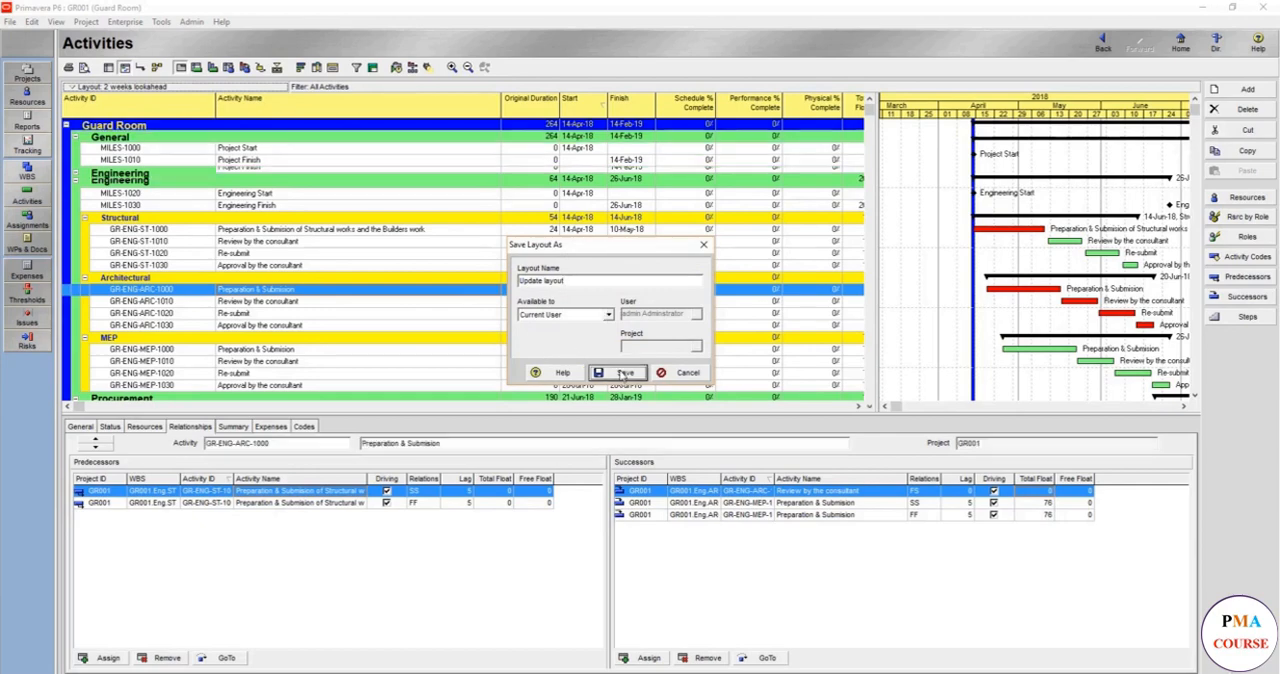
click(620, 372)
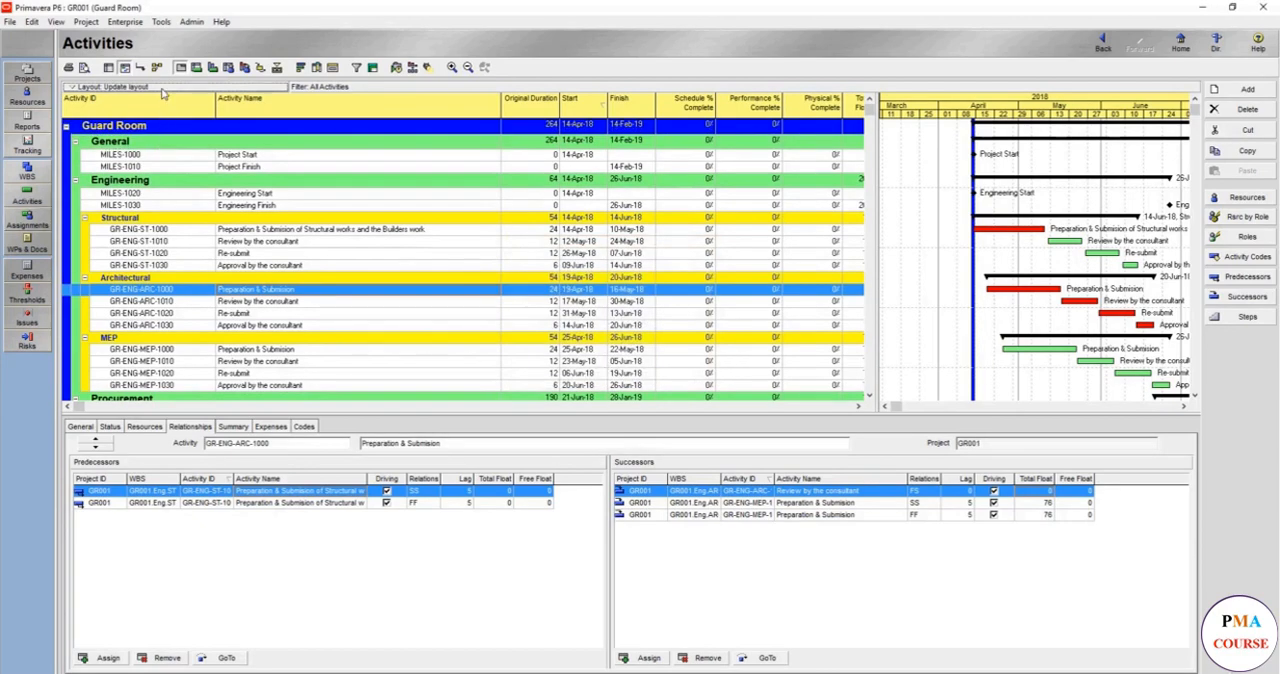
click(110, 86)
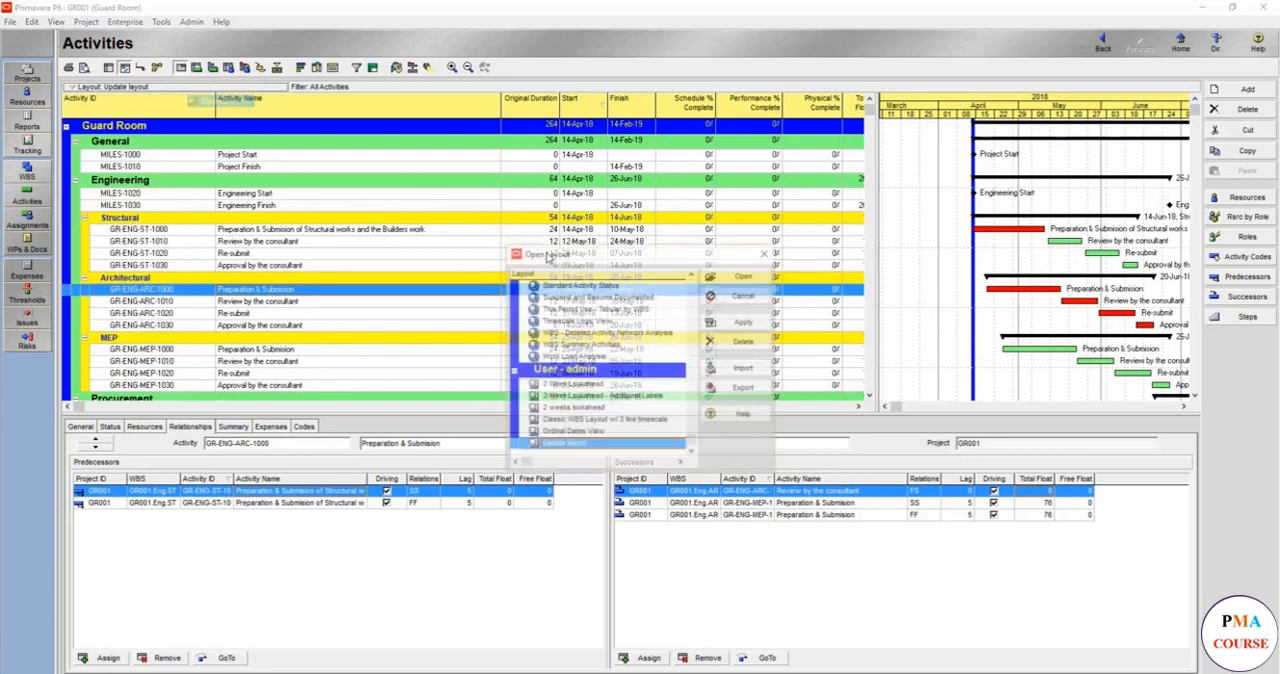